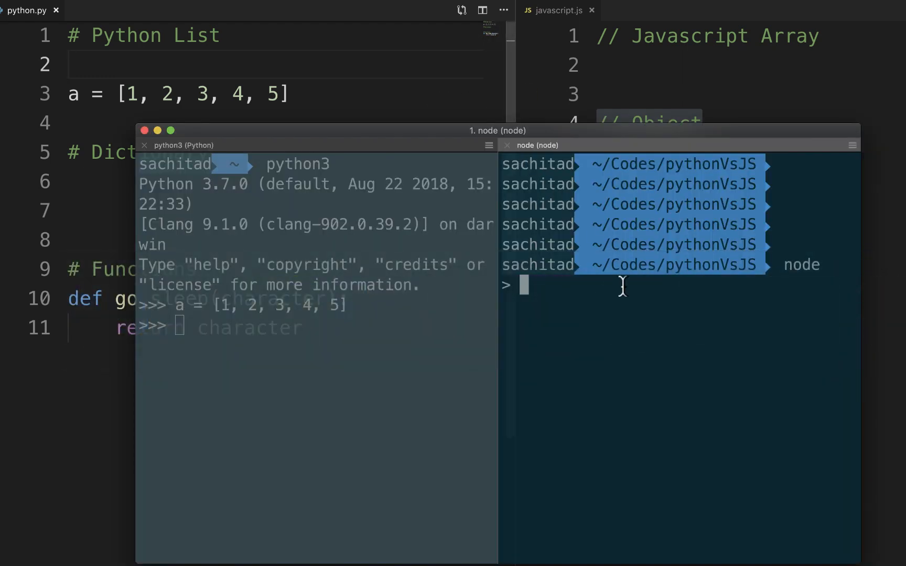
Define array a as [1, 2, 3, 4, 5] in the node session
{"action": "type", "text": "let a = [1,"}
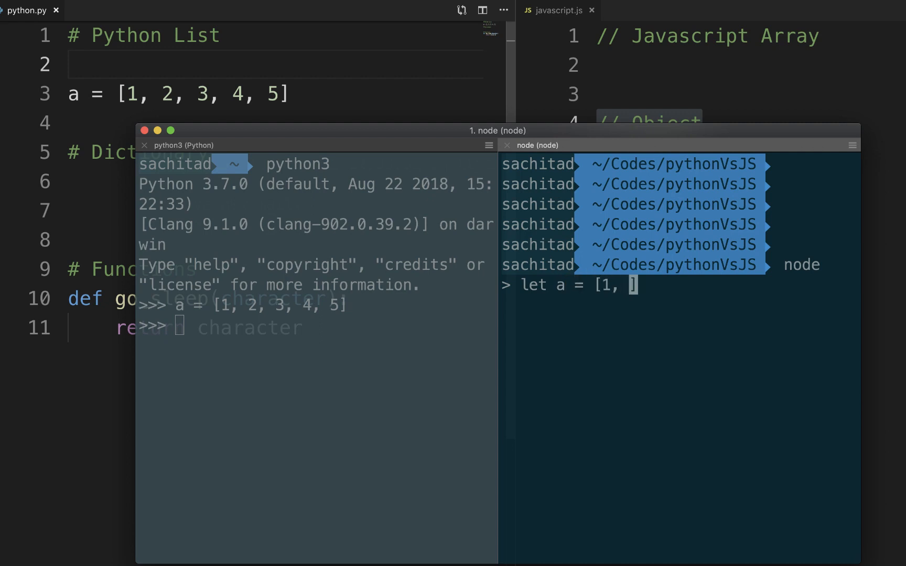
{"action": "type", "text": "2, 3, 4,"}
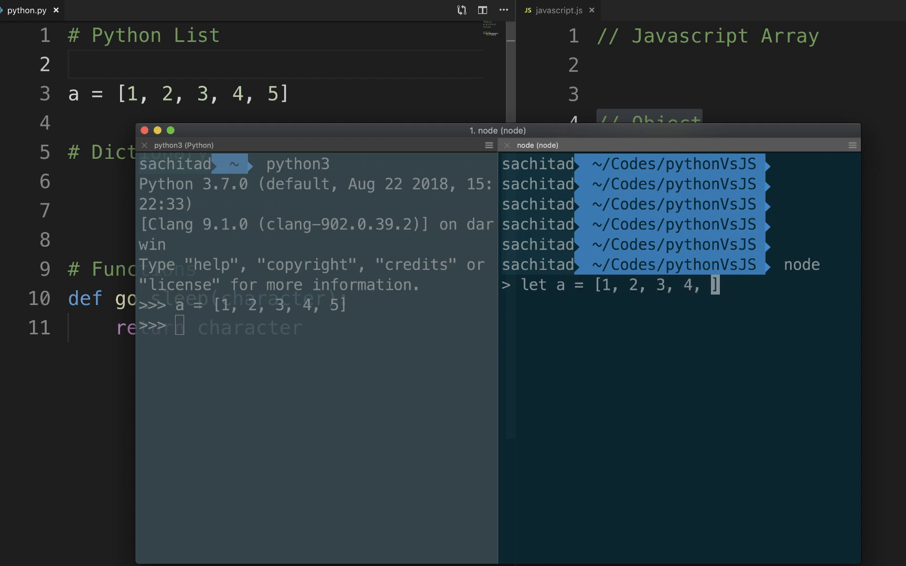
{"action": "type", "text": "5"}
{"action": "key", "text": "Enter"}
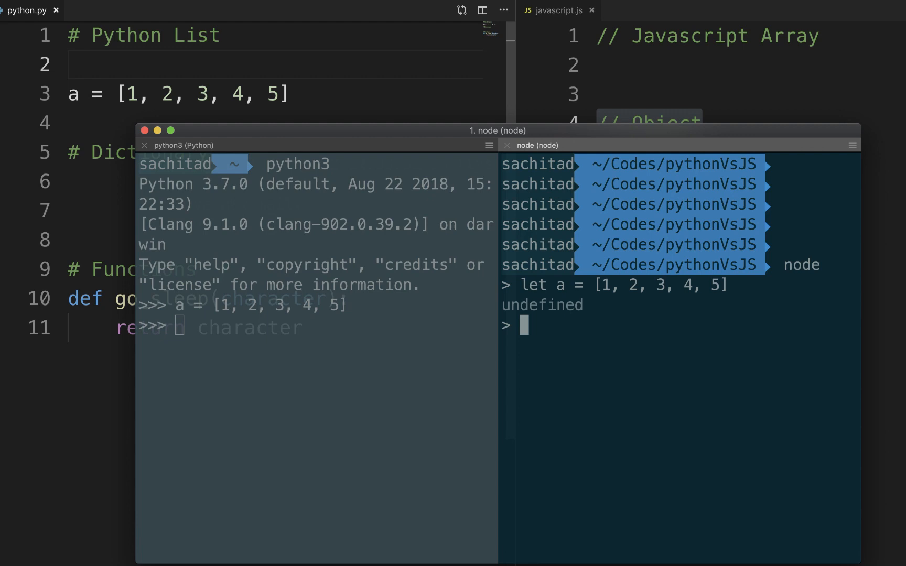
Push 6 onto a, then pop it back off
{"action": "type", "text": "a.p"}
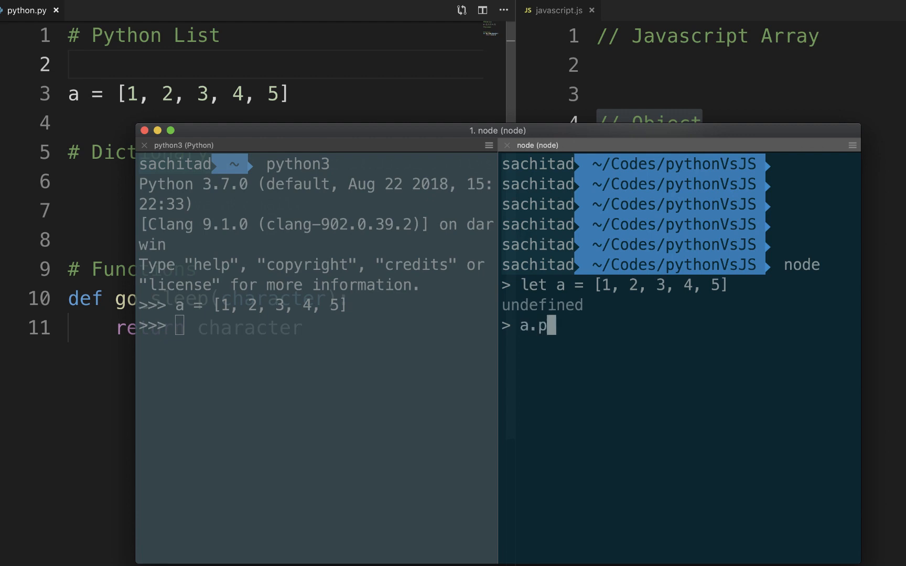
{"action": "type", "text": "ush(6"}
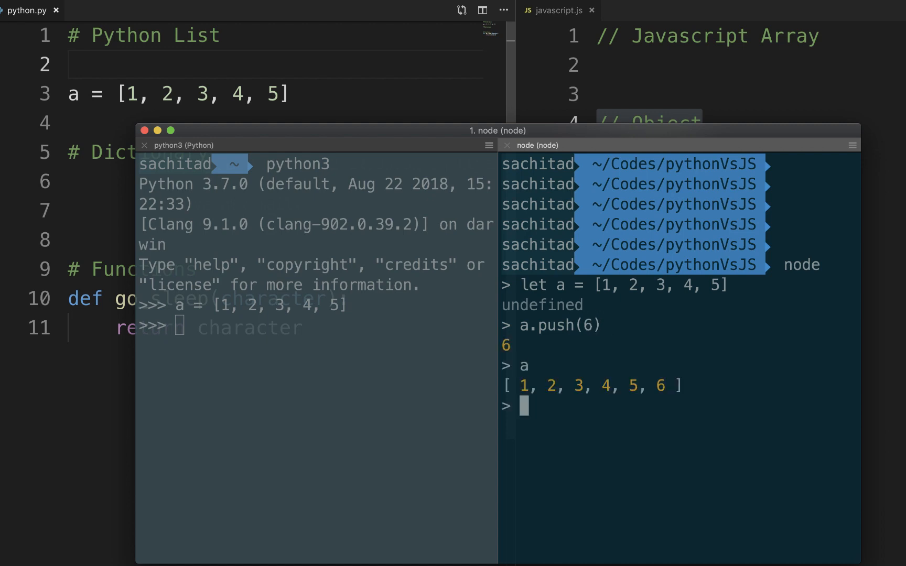
{"action": "type", "text": "a."}
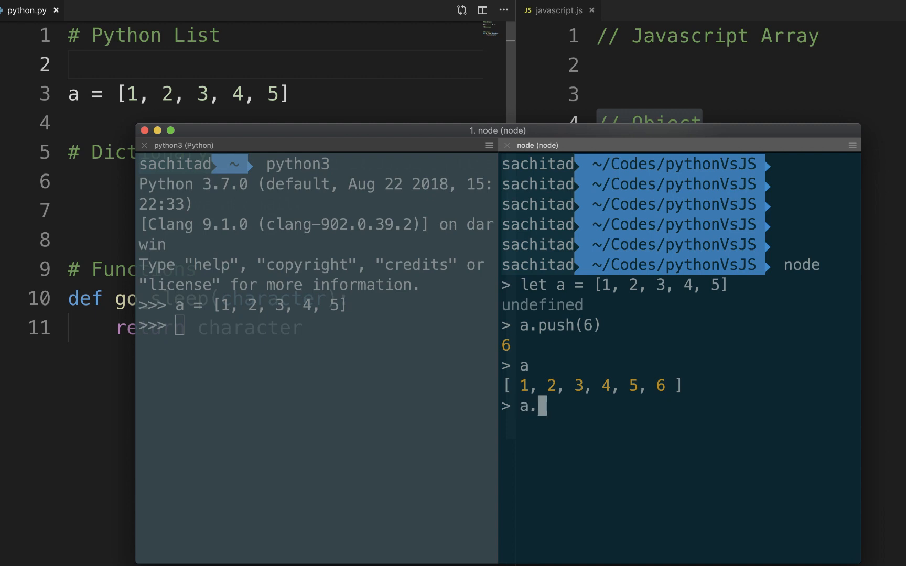
{"action": "type", "text": "pop("}
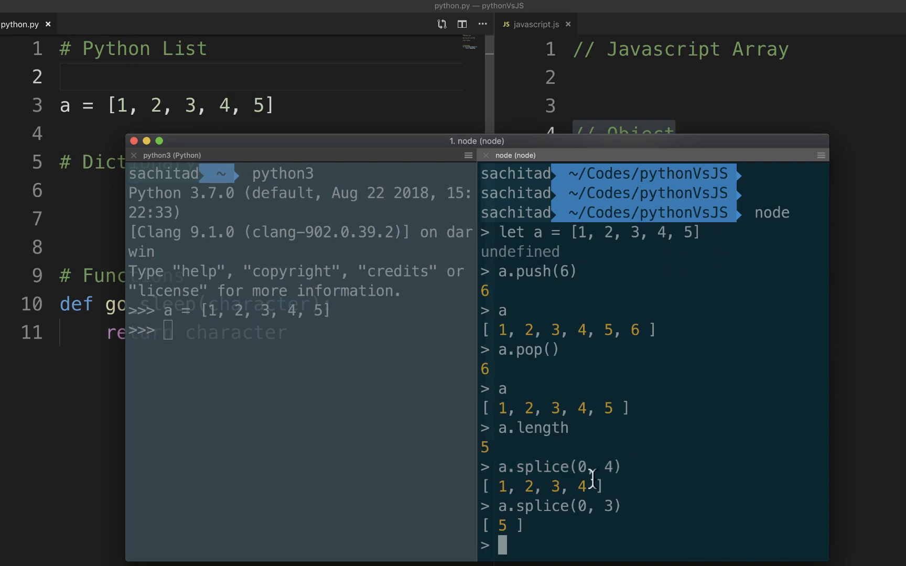
{"action": "mouse_move", "coordinate": [587, 466]}
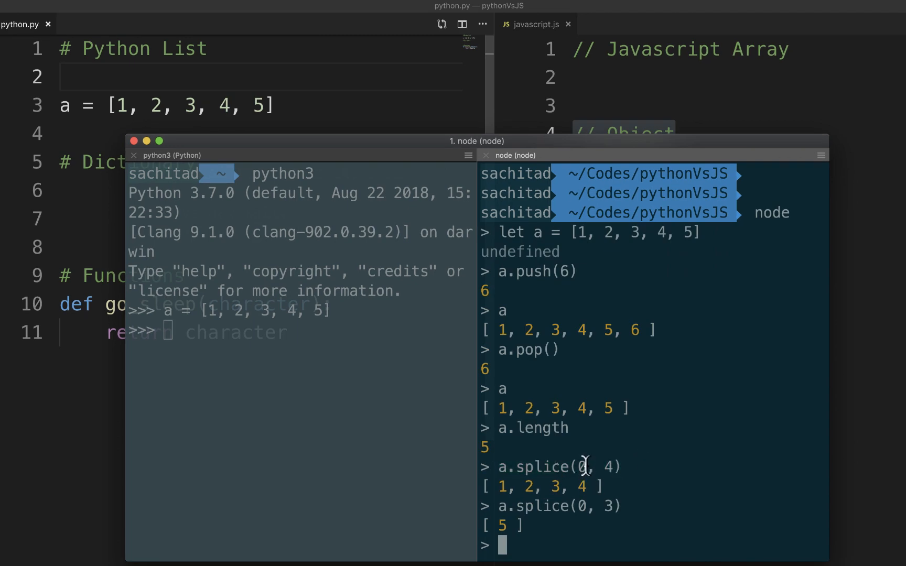
{"action": "mouse_move", "coordinate": [505, 427]}
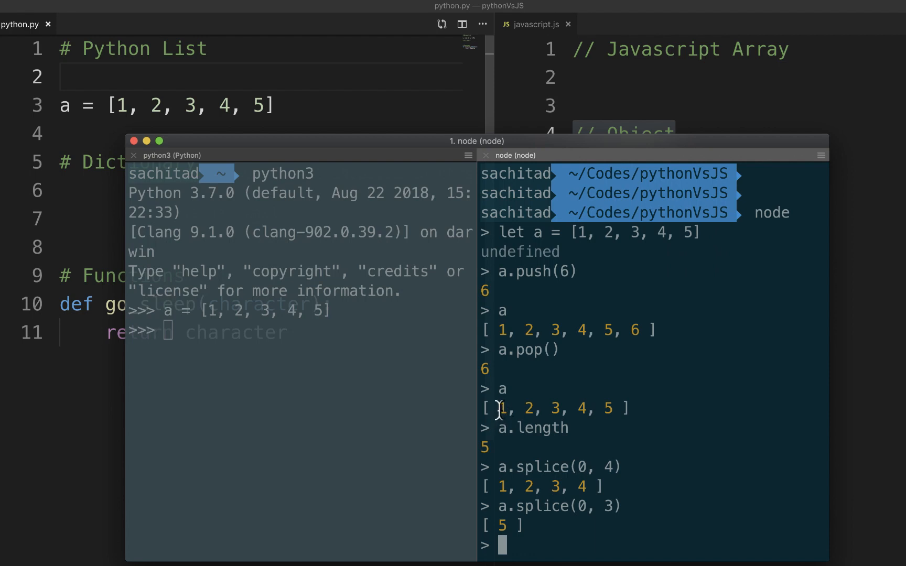
{"action": "mouse_move", "coordinate": [608, 467]}
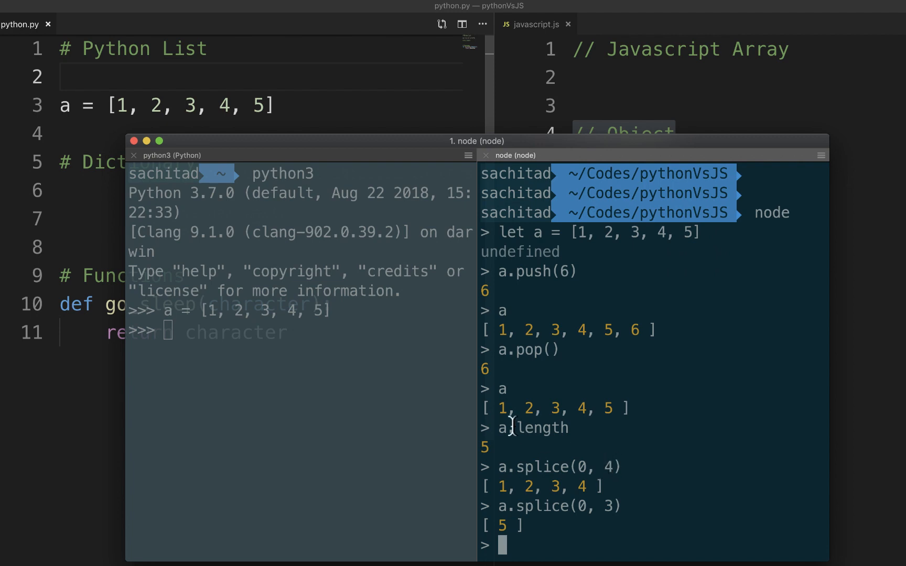
{"action": "mouse_move", "coordinate": [516, 412]}
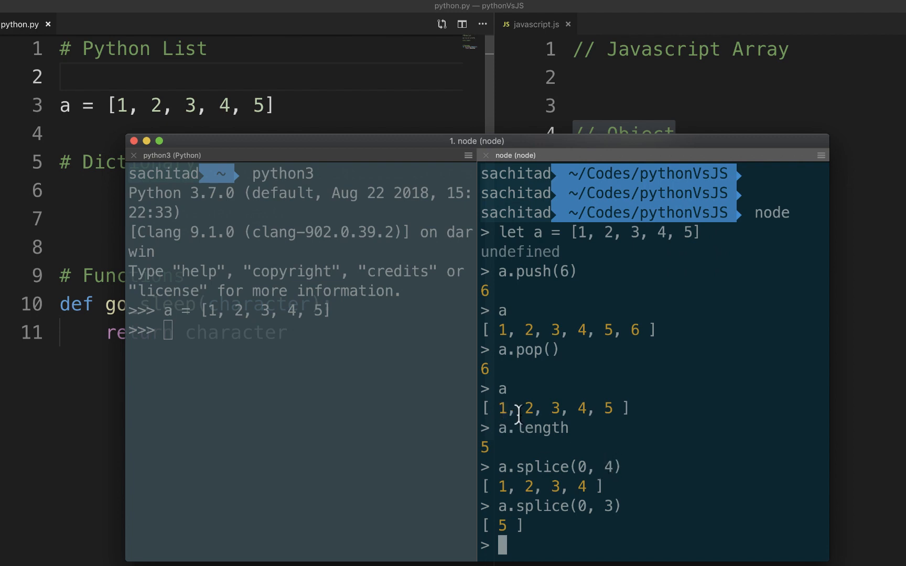
{"action": "mouse_move", "coordinate": [581, 407]}
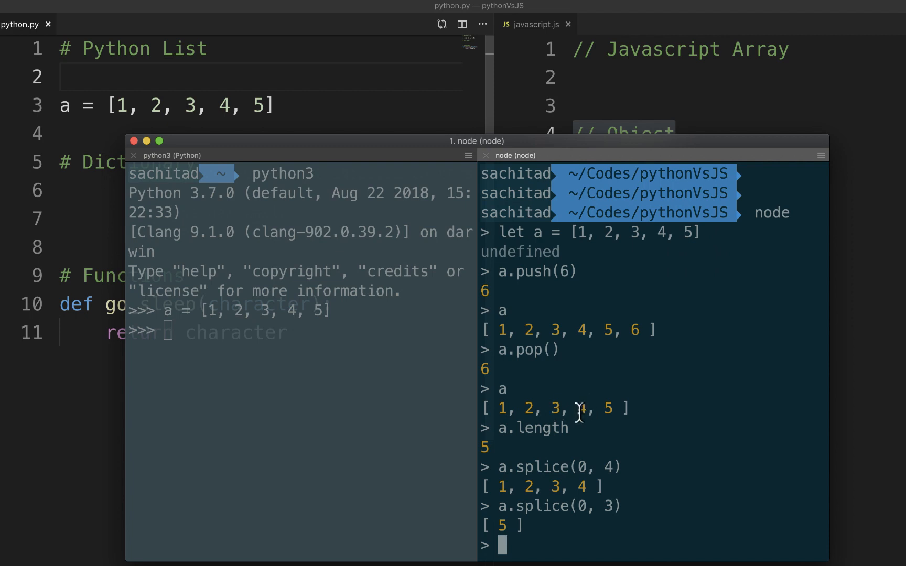
In the python3 pane, slice the list with a[0:4] to get [1, 2, 3, 4]
{"action": "left_click", "coordinate": [260, 327]}
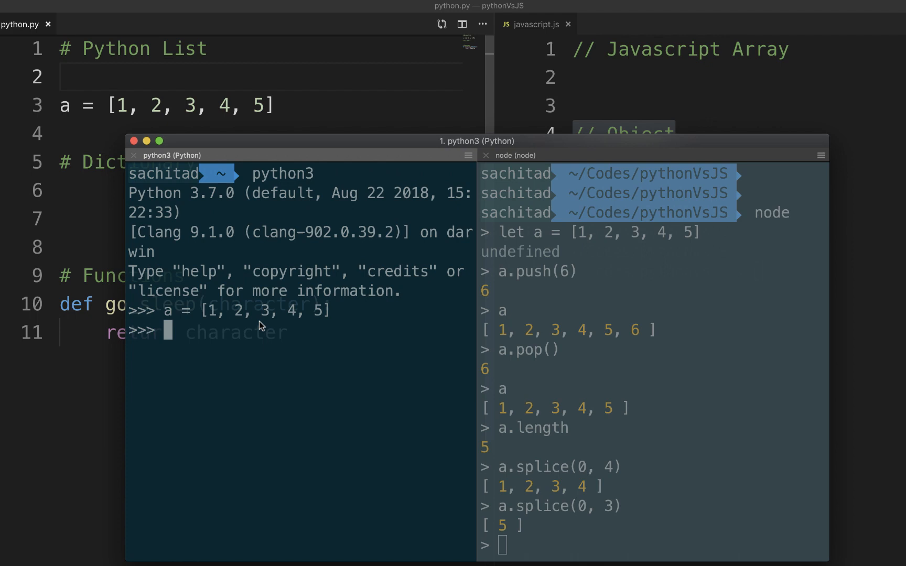
{"action": "type", "text": "a["}
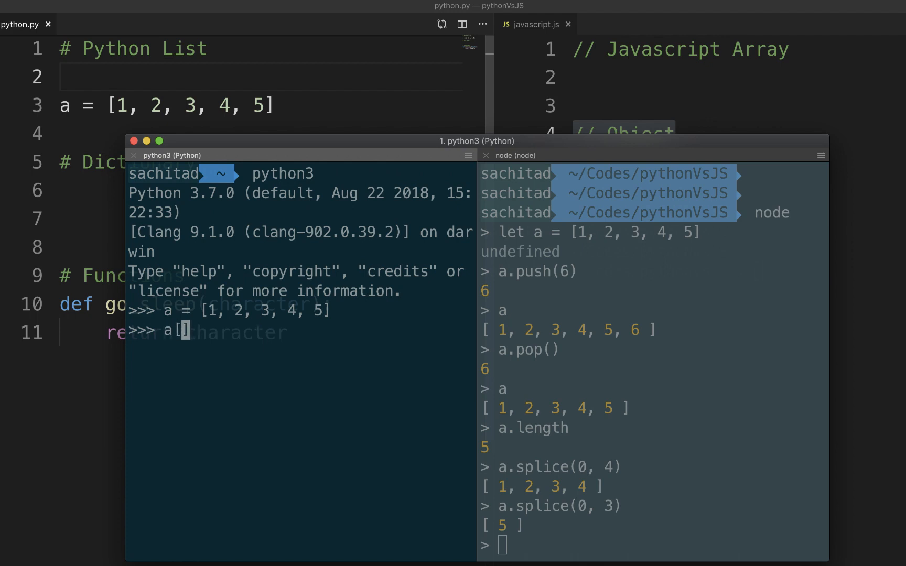
{"action": "type", "text": "0"}
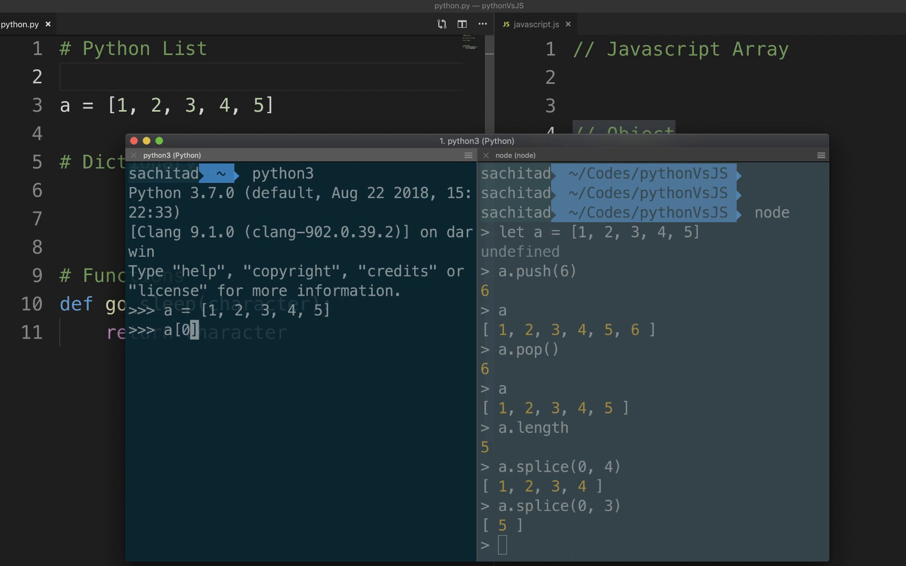
{"action": "type", "text": ":4"}
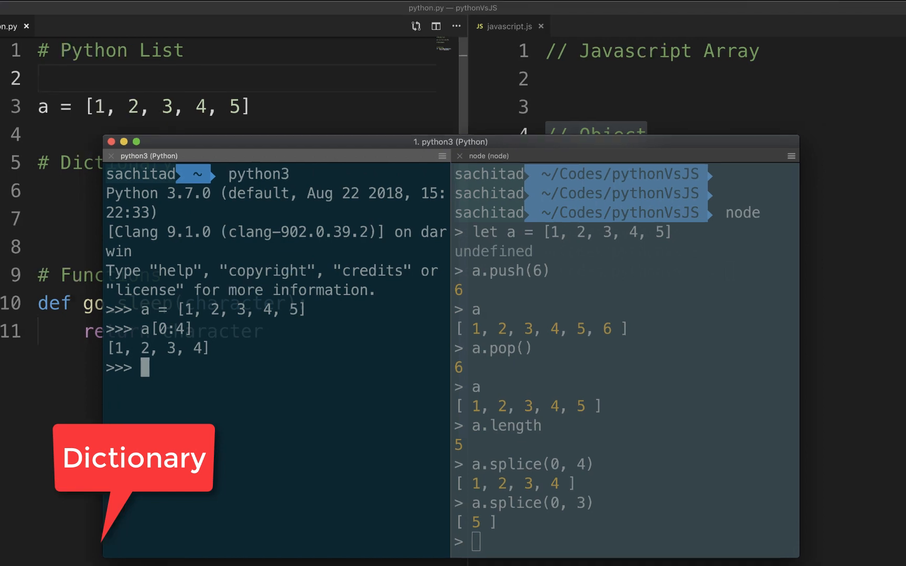
{"action": "mouse_move", "coordinate": [595, 489]}
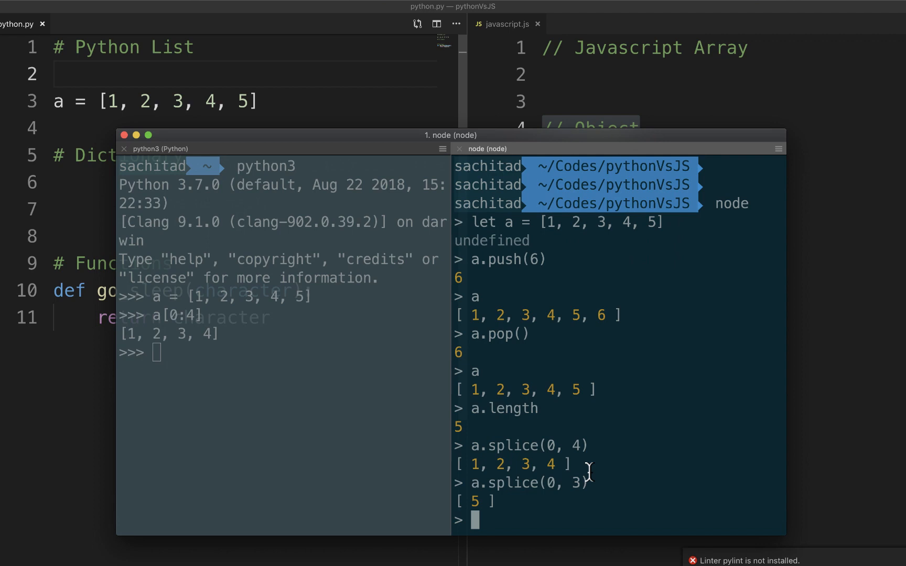
Define a person object with gender 'male' and height 172 in node
{"action": "type", "text": "a ="}
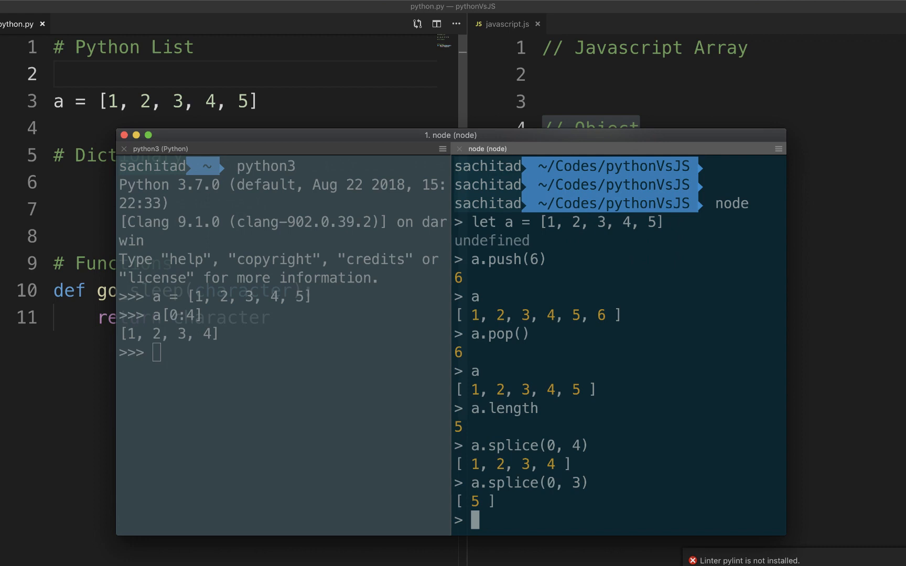
{"action": "type", "text": "peo"}
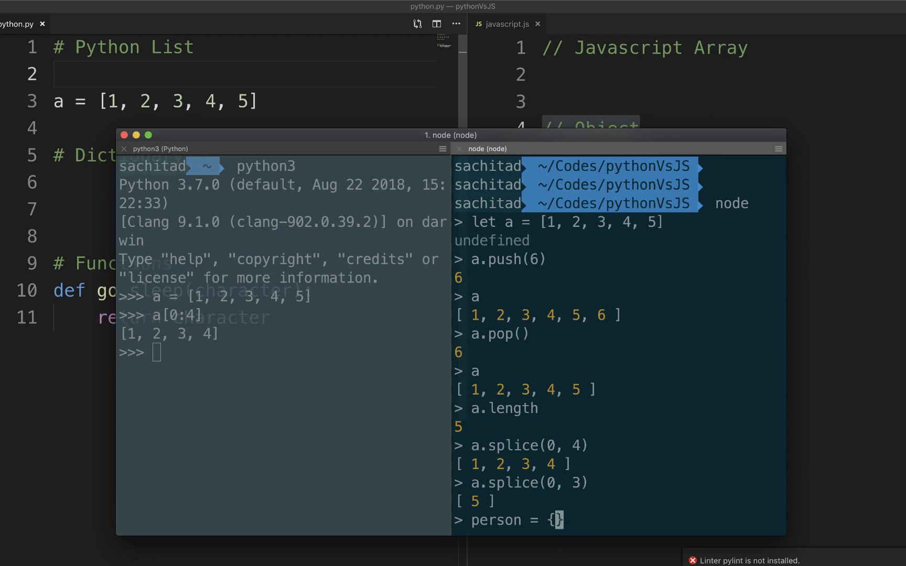
{"action": "type", "text": "'gend"}
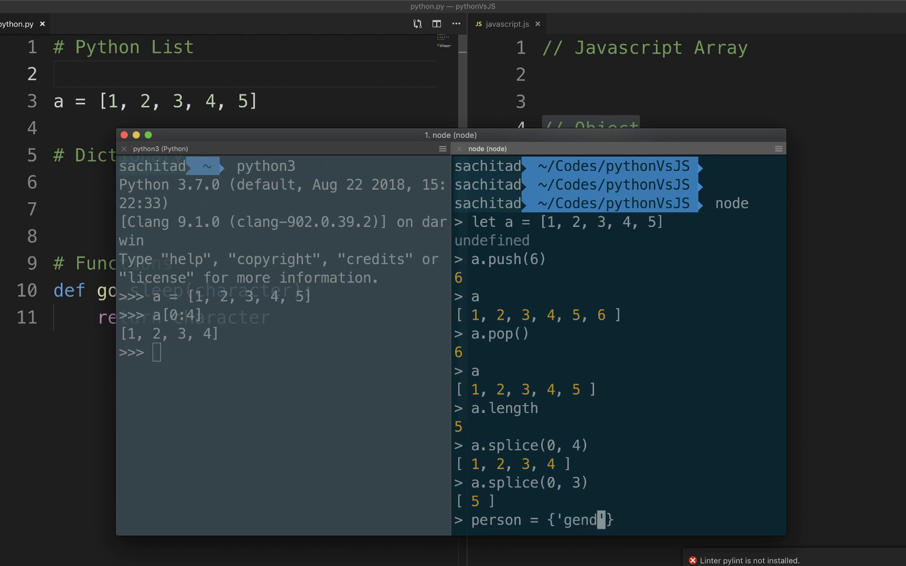
{"action": "type", "text": "er':"}
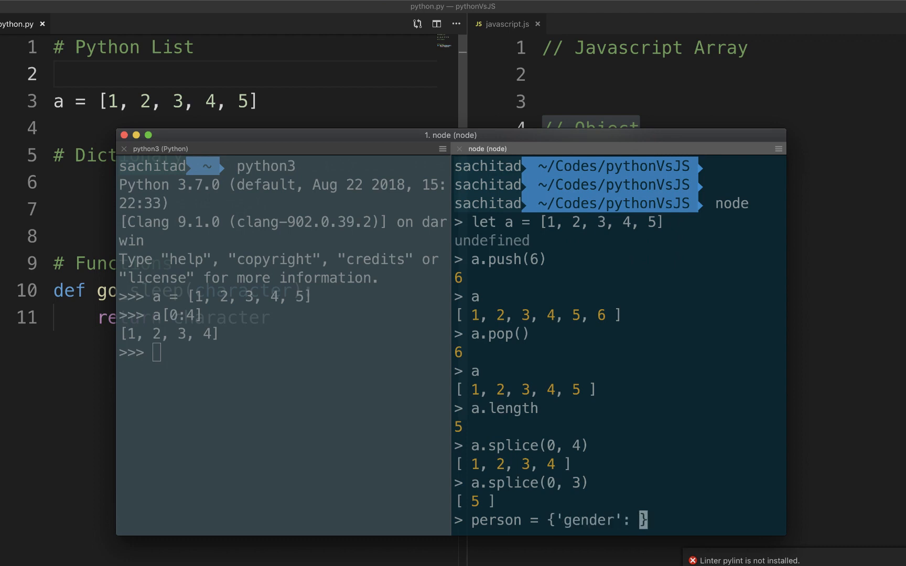
{"action": "type", "text": "'male'"}
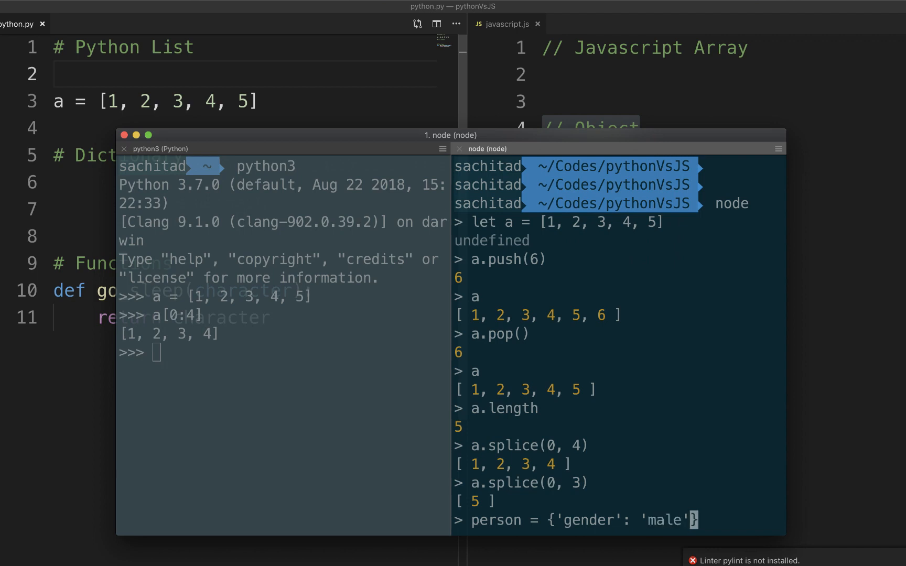
{"action": "type", "text": ", 'h"}
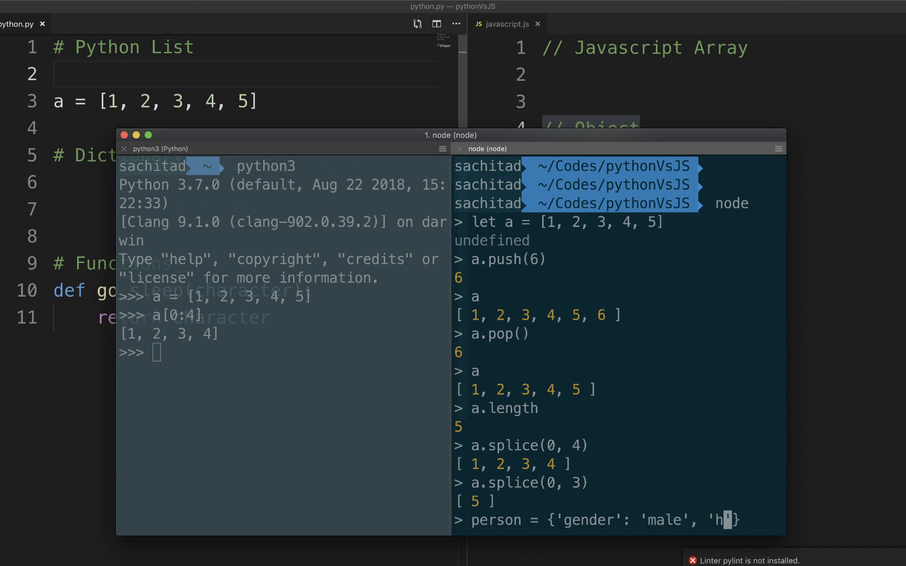
{"action": "type", "text": "eight':"}
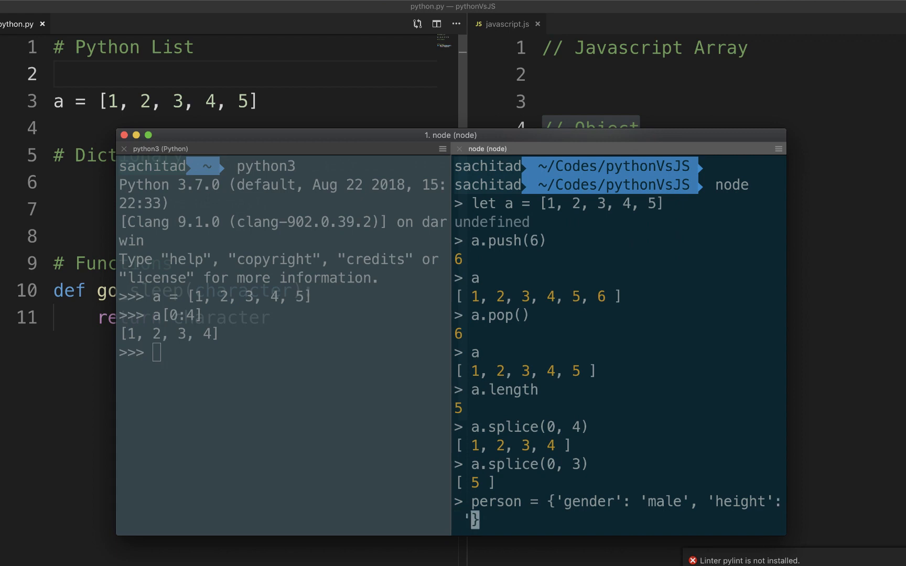
{"action": "type", "text": "172"}
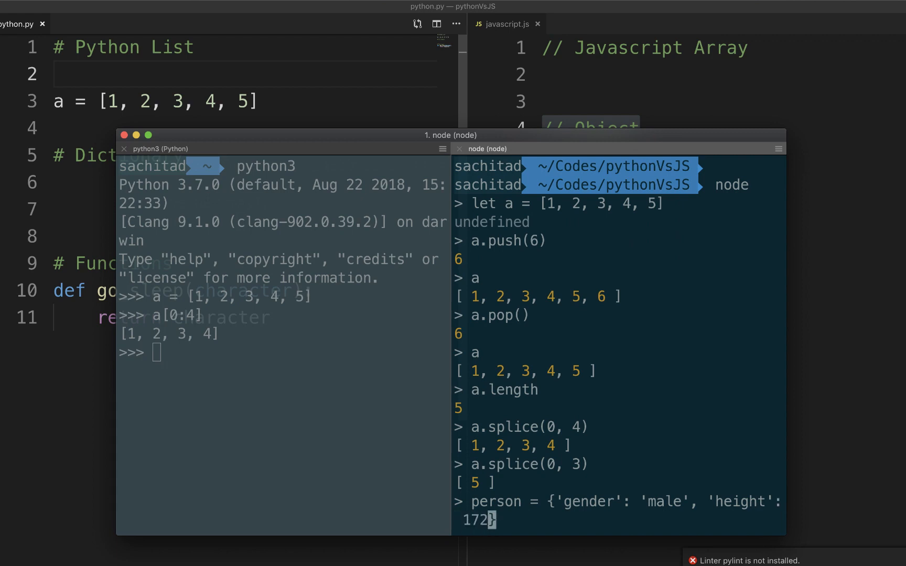
{"action": "key", "text": "Enter"}
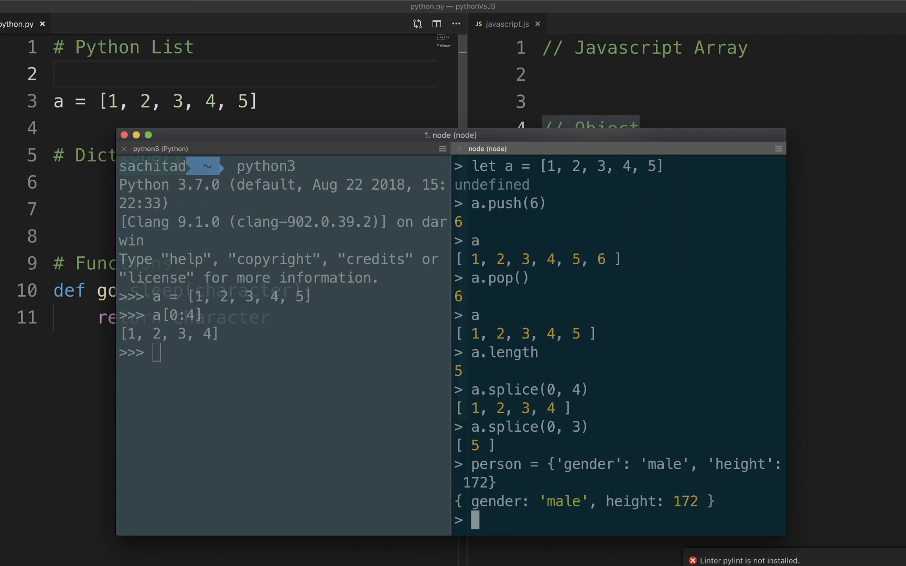
Read person's values, then add a 'new' key set to 'test'
{"action": "type", "text": "person"}
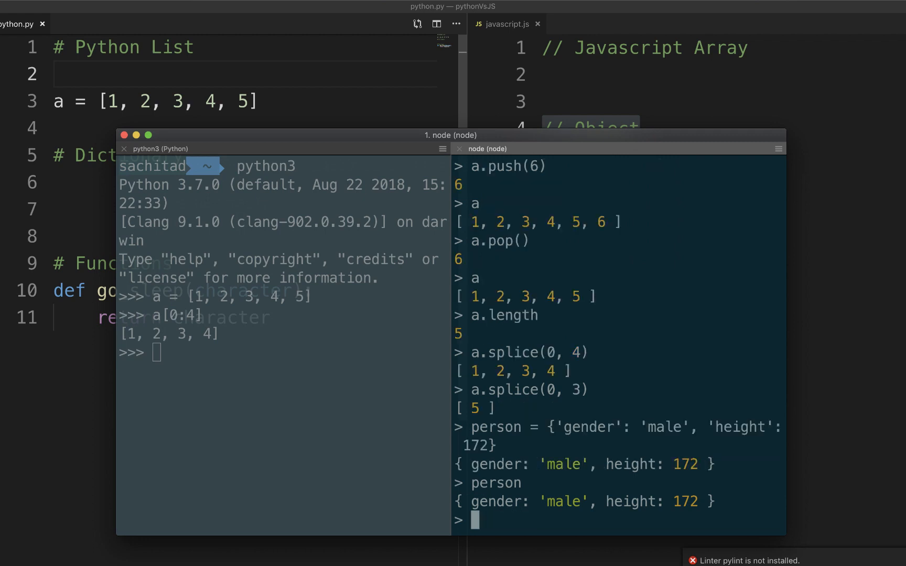
{"action": "type", "text": "person.gender"}
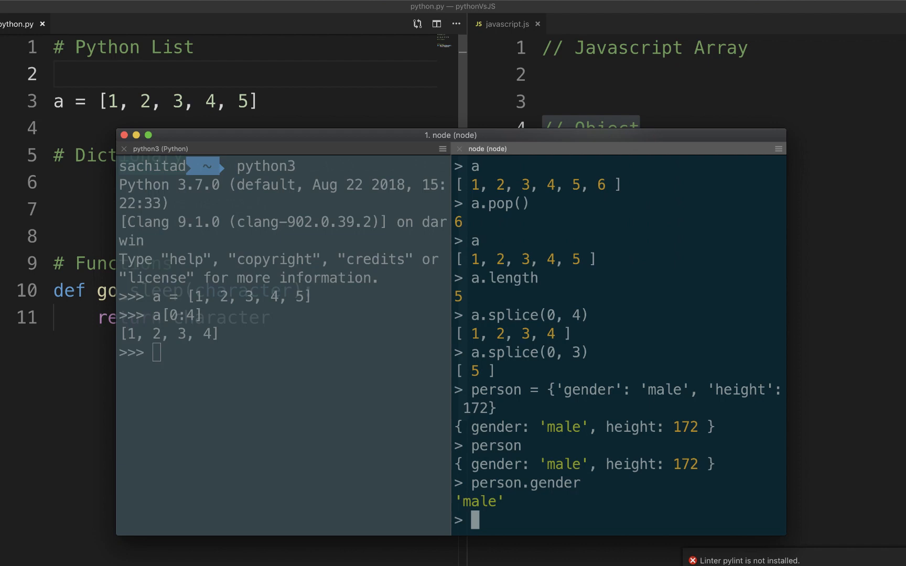
{"action": "type", "text": "person"}
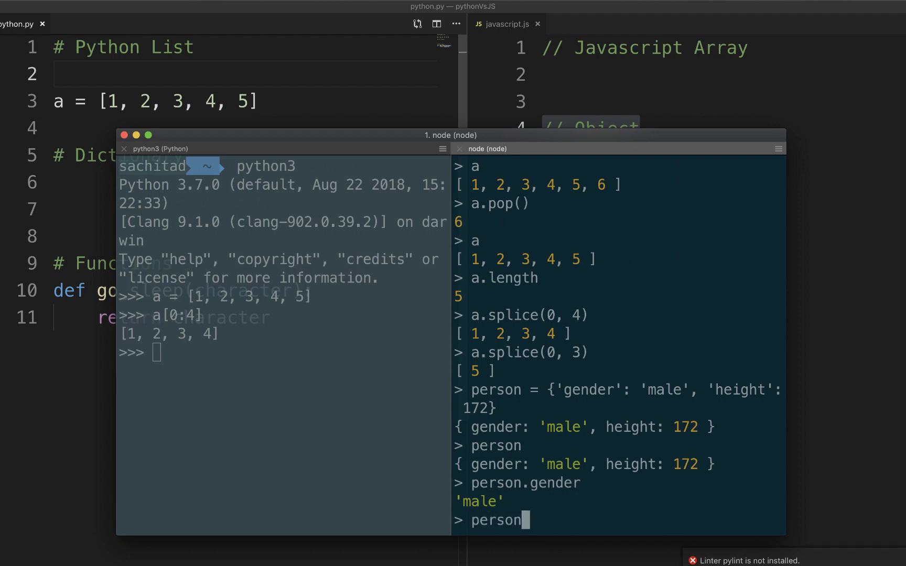
{"action": "type", "text": "["}
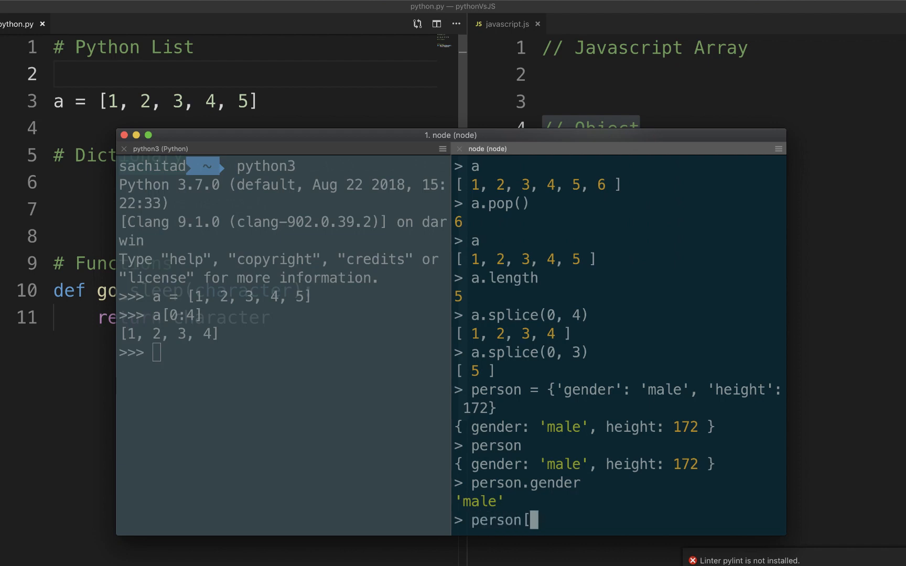
{"action": "type", "text": "'"}
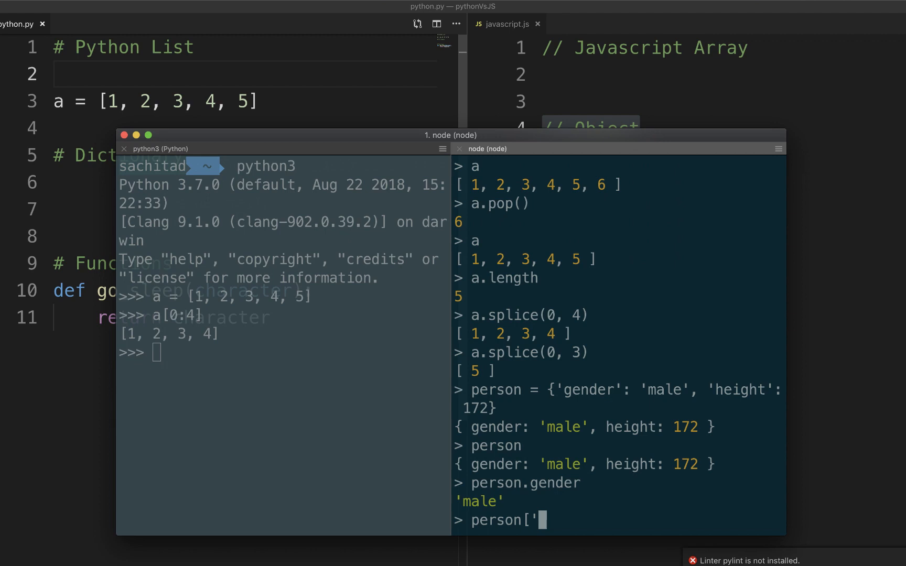
{"action": "type", "text": "new']"}
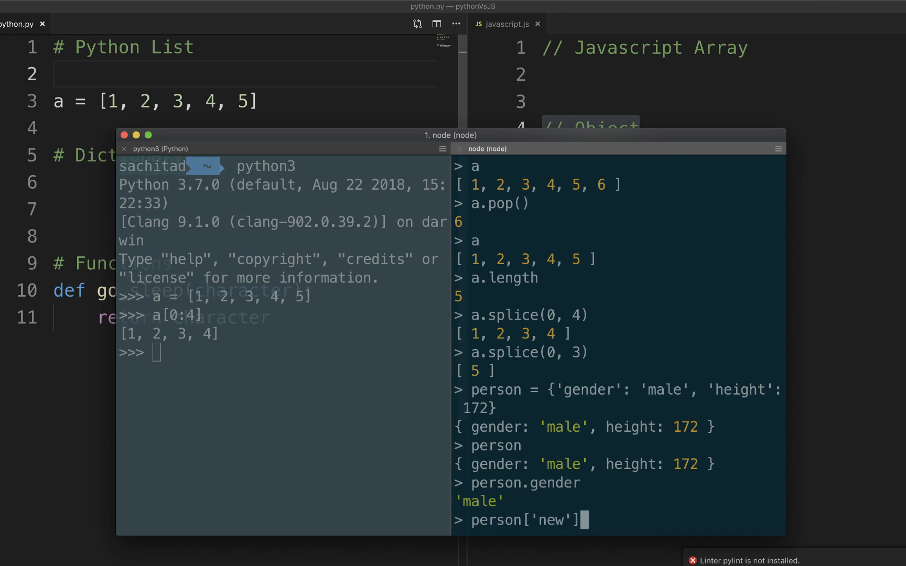
{"action": "type", "text": "= 't"}
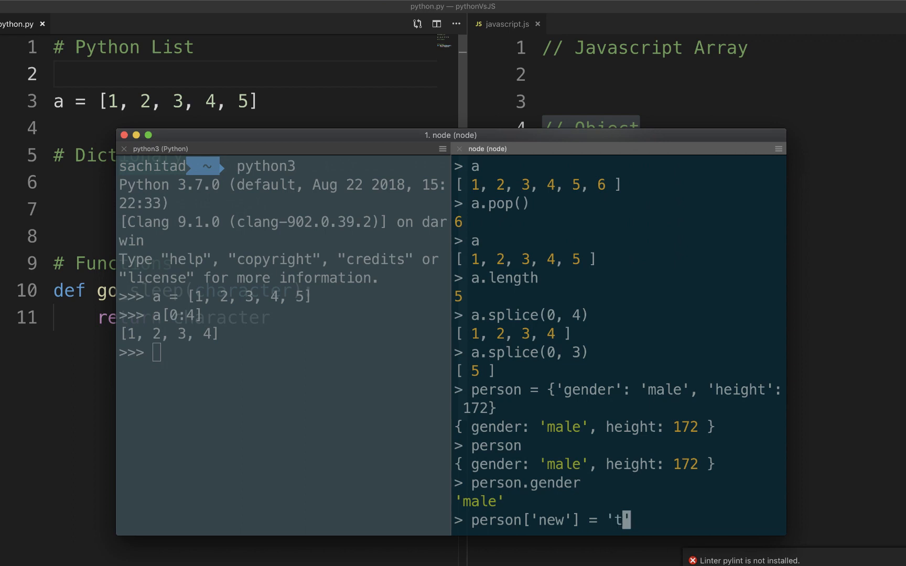
{"action": "type", "text": "est"}
{"action": "key", "text": "Enter"}
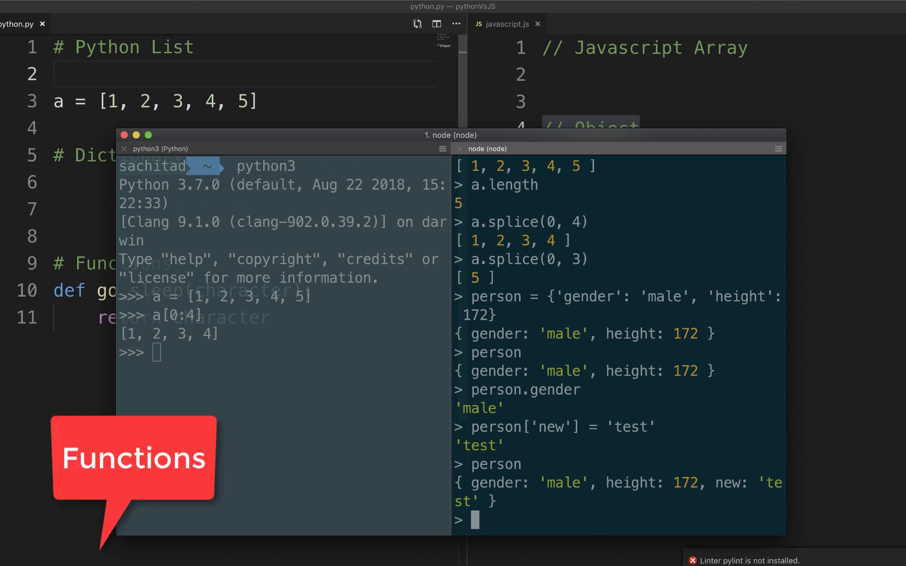
{"action": "mouse_move", "coordinate": [88, 386]}
{"action": "type", "text": "function go"}
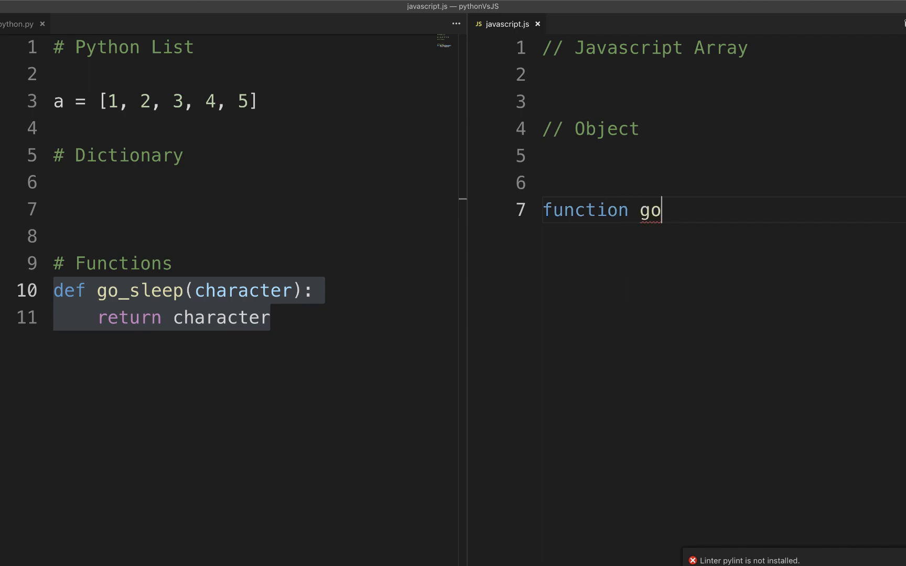
Rewrite go_sleep as a function expression assigned with var
{"action": "type", "text": "_sleep() {"}
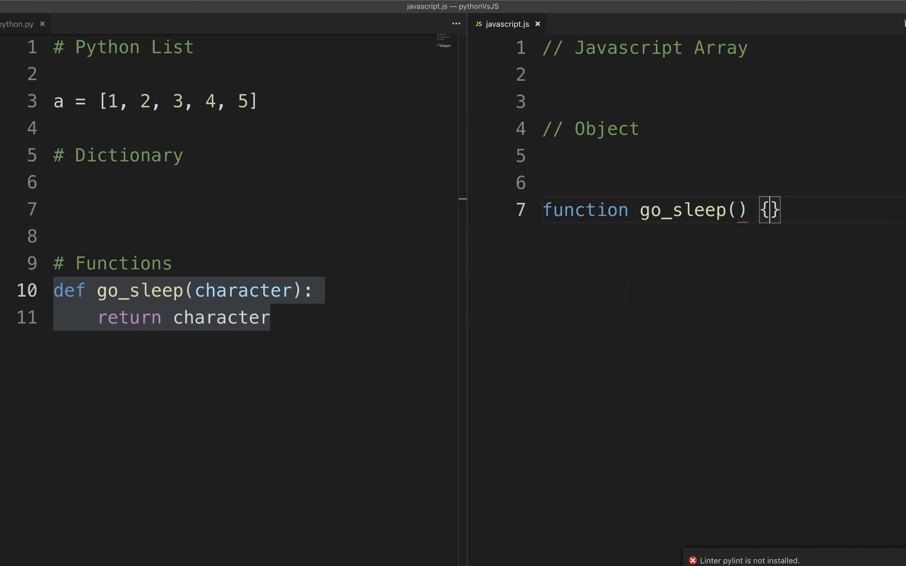
{"action": "key", "text": "Enter"}
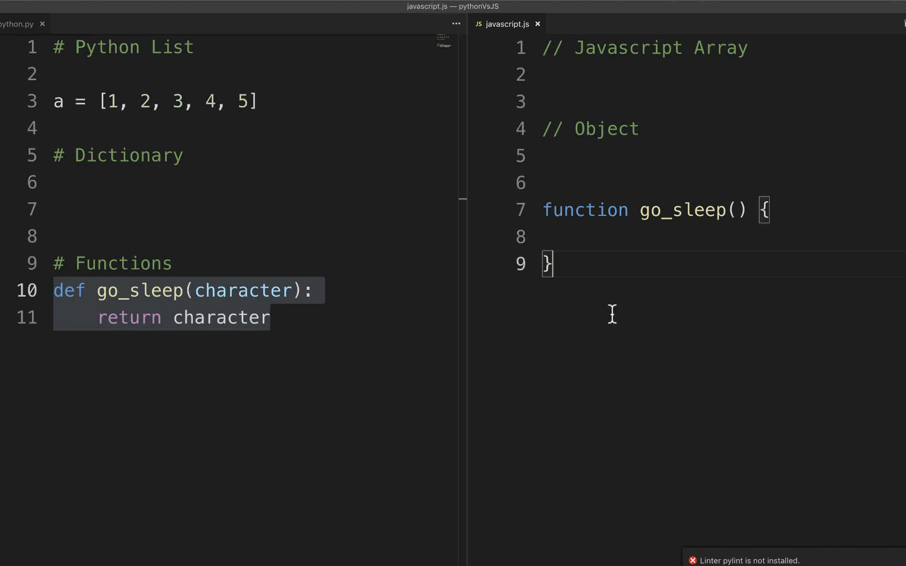
{"action": "type", "text": "var"}
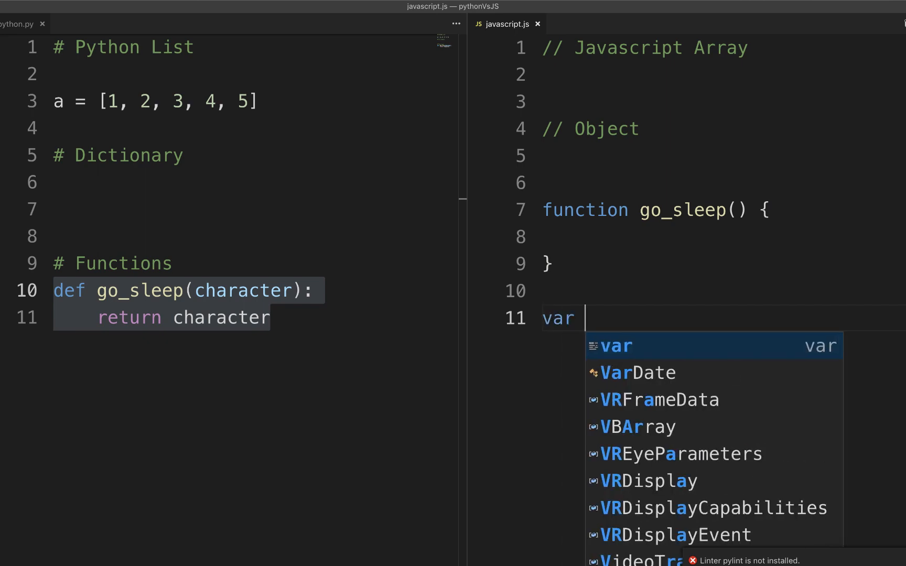
{"action": "key", "text": "Escape"}
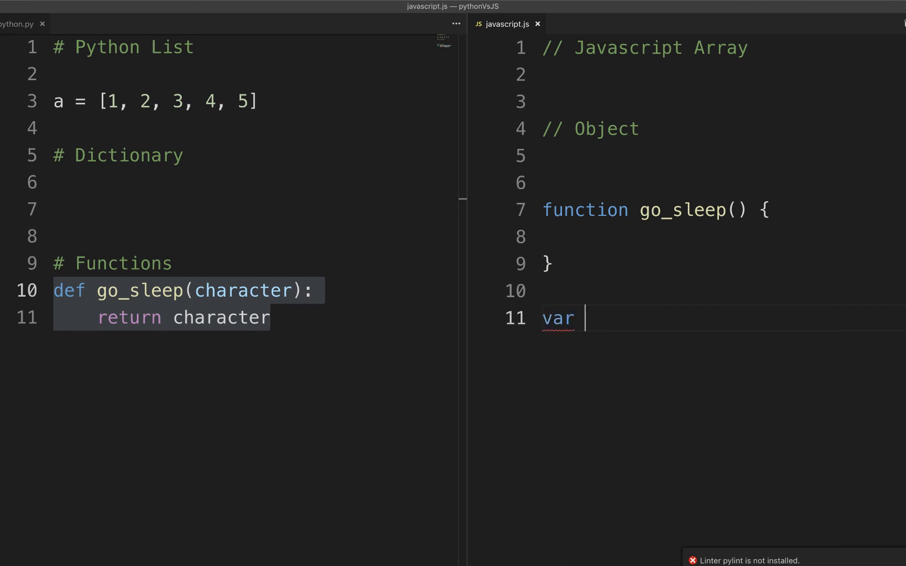
{"action": "type", "text": "go_sleep = function () {"}
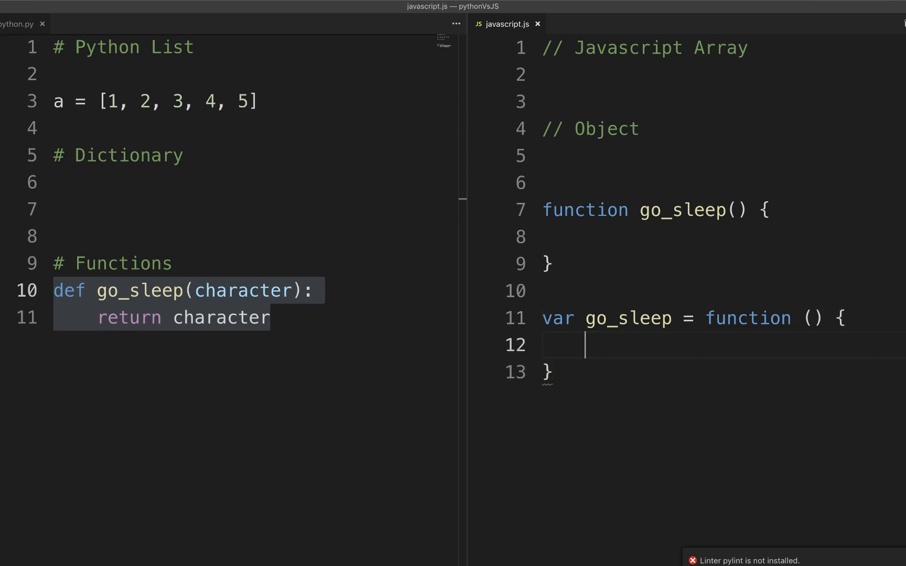
{"action": "mouse_move", "coordinate": [628, 364]}
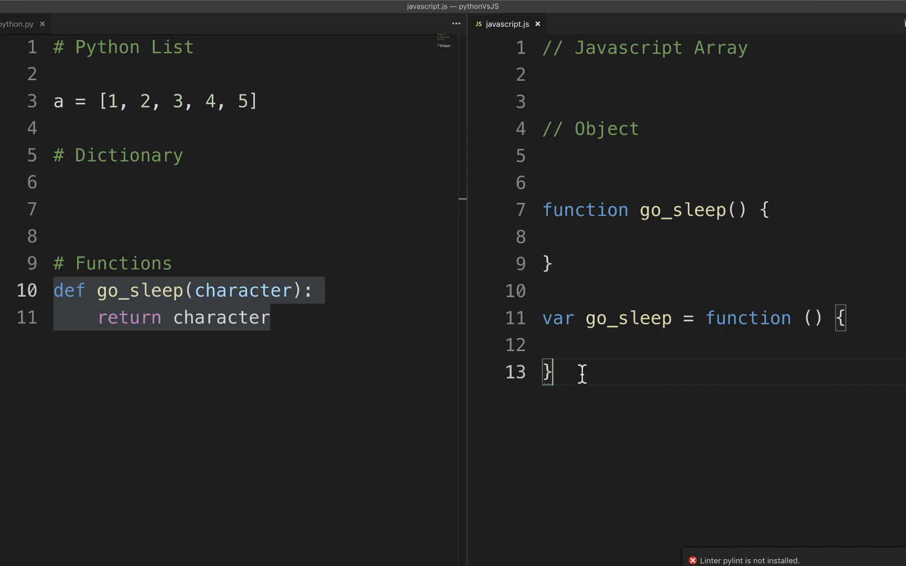
{"action": "type", "text": ";"}
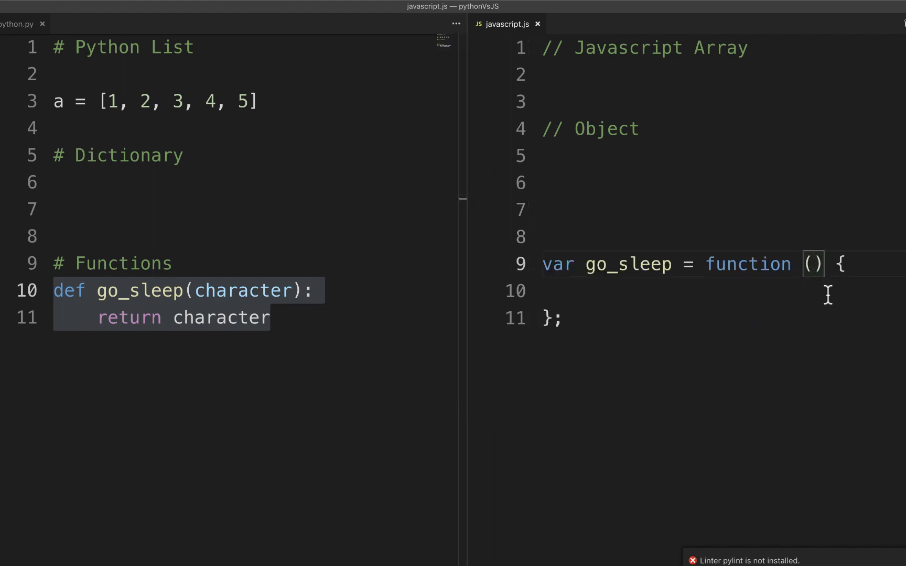
Give go_sleep a name argument logged via console.log, and call go_sleep() below
{"action": "type", "text": "name"}
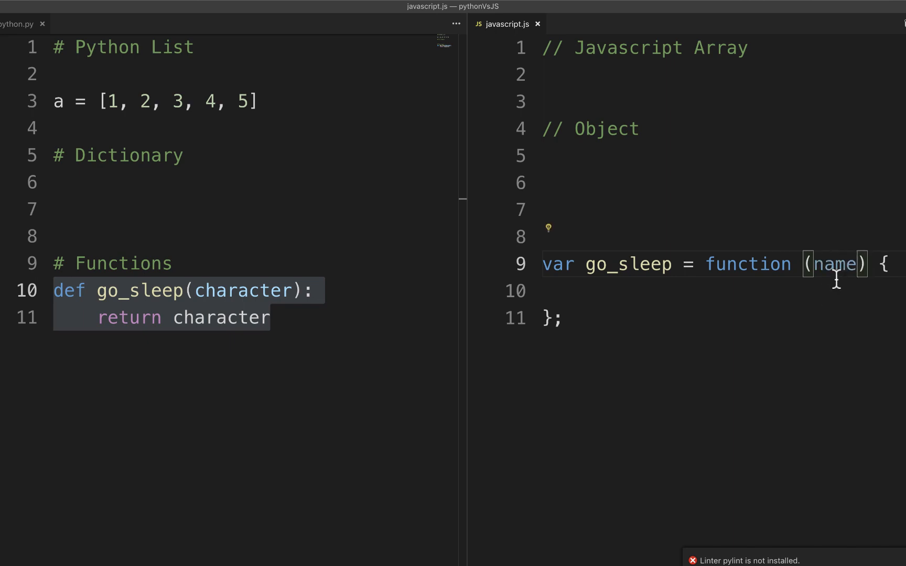
{"action": "left_click", "coordinate": [585, 292]}
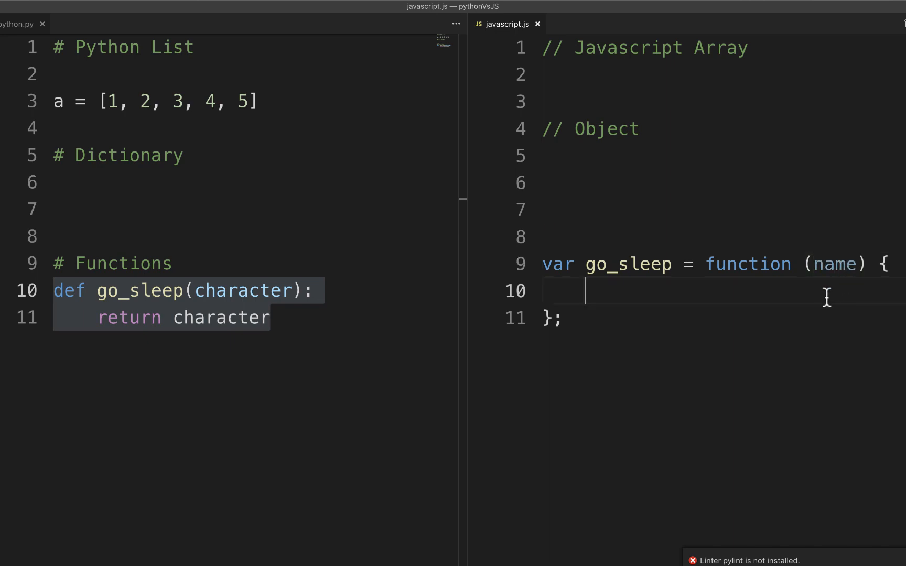
{"action": "type", "text": "console.log(name);"}
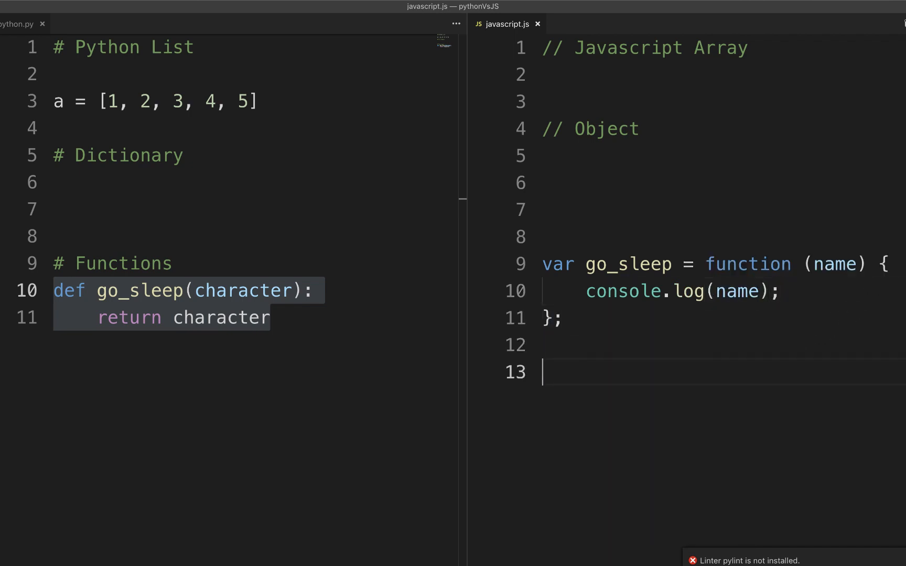
{"action": "type", "text": "go_sleep()"}
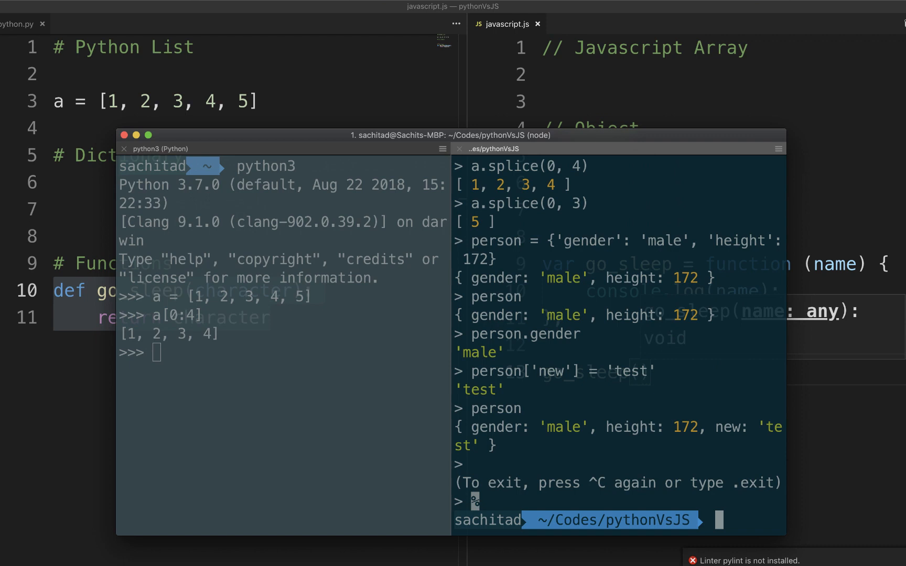
Run javascript.js with node from the shell, printing undefined
{"action": "type", "text": "node javascript.js"}
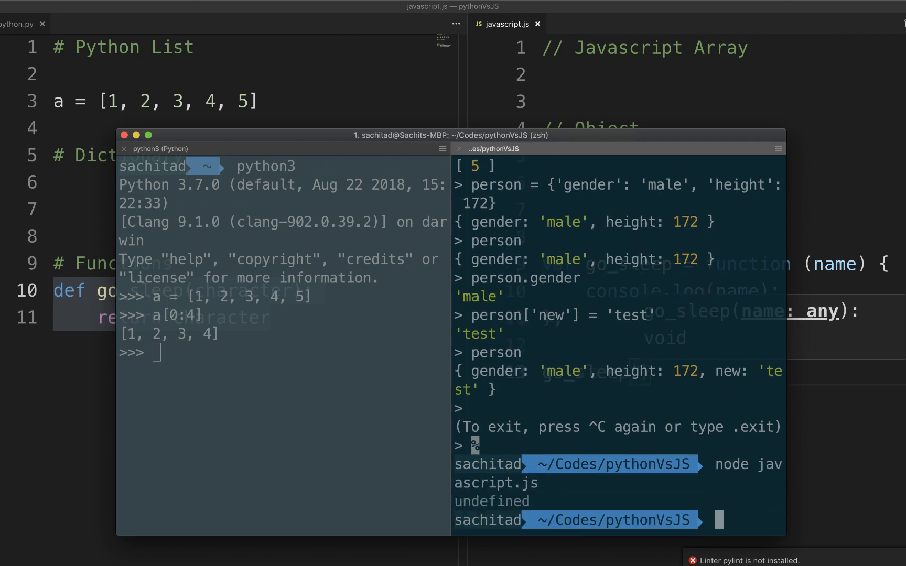
{"action": "mouse_move", "coordinate": [448, 445]}
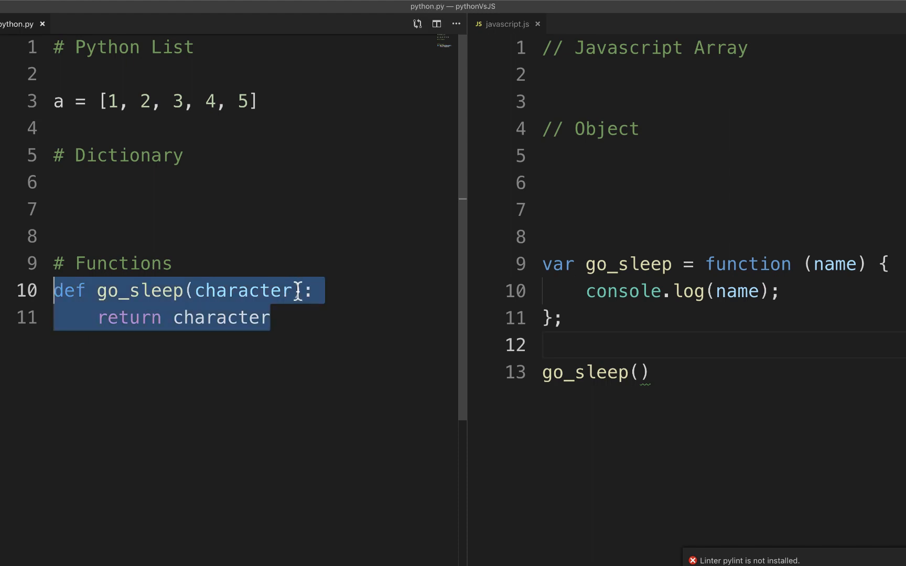
{"action": "type", "text": "="}
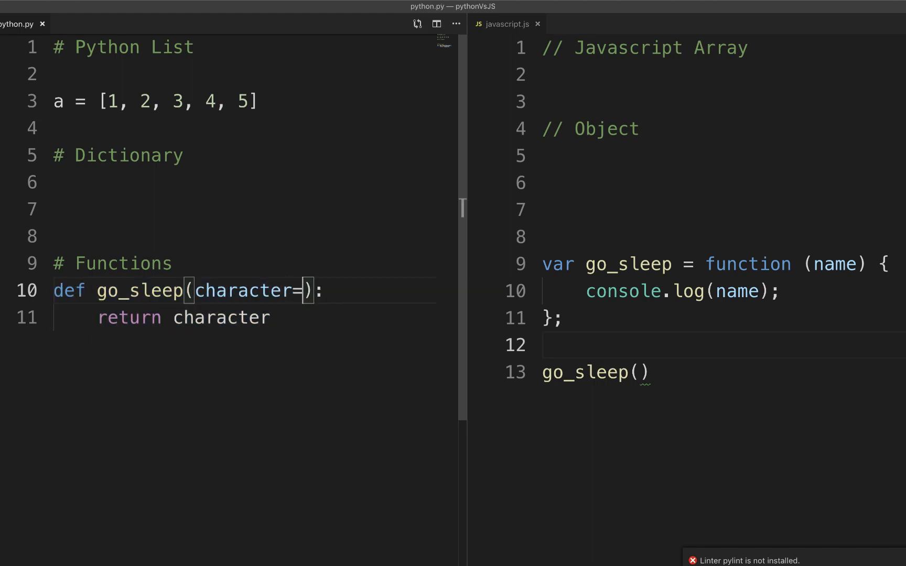
{"action": "key", "text": "Backspace"}
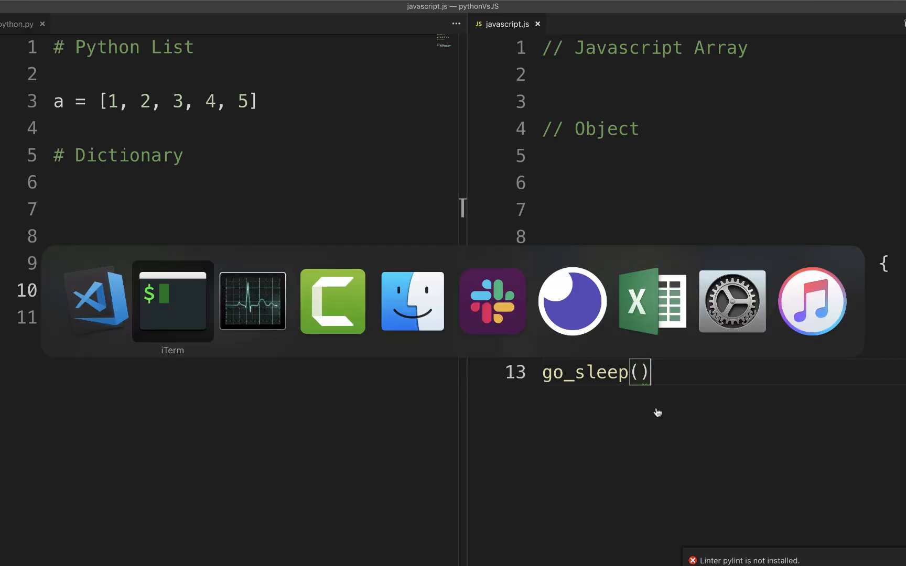
{"action": "left_click", "coordinate": [172, 299]}
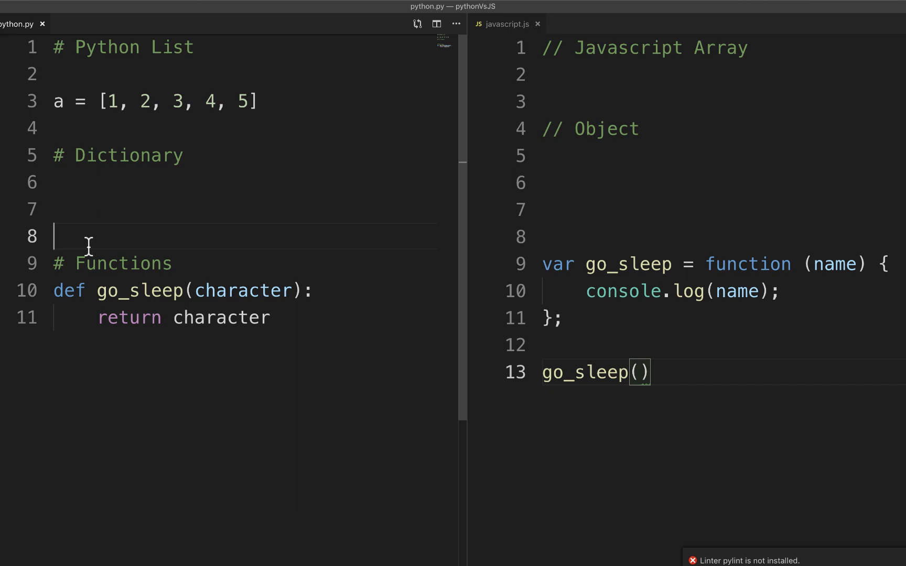
{"action": "mouse_move", "coordinate": [111, 264]}
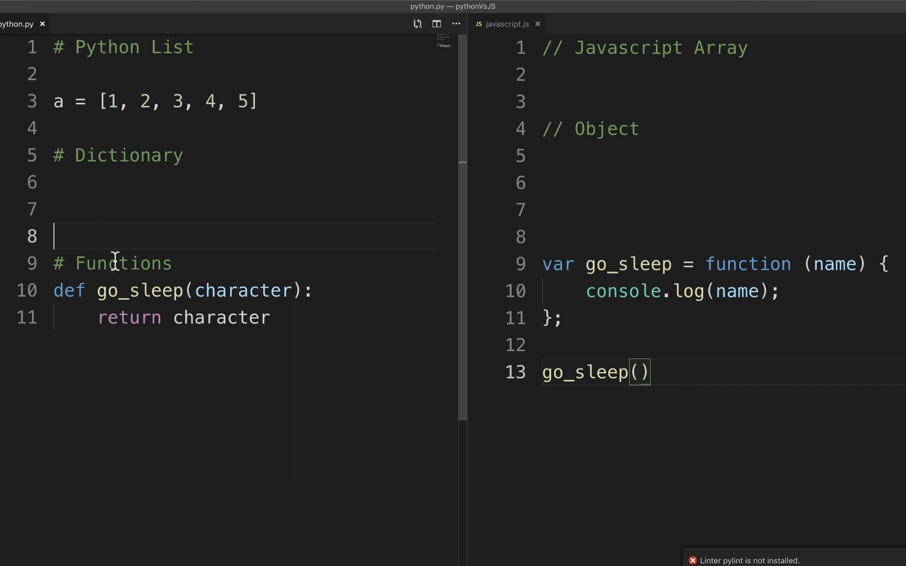
{"action": "mouse_move", "coordinate": [677, 373]}
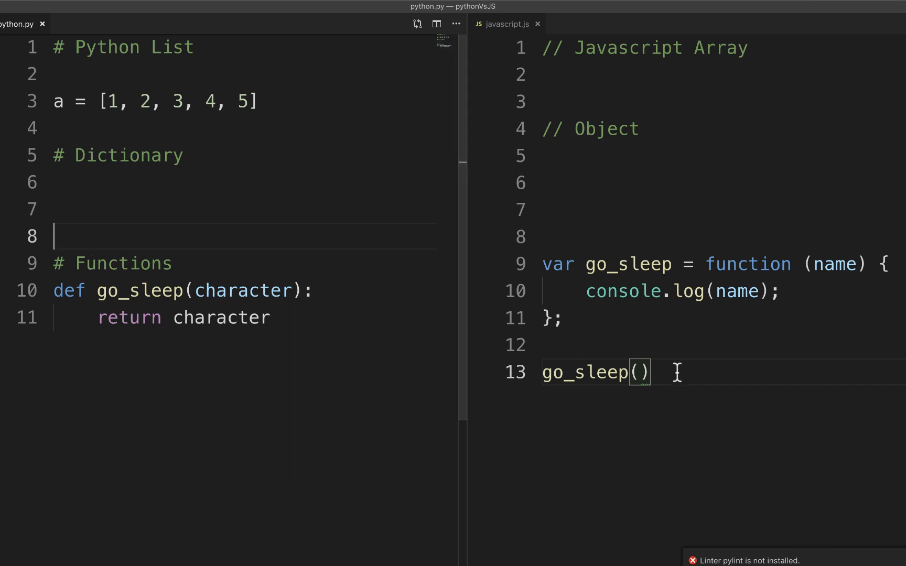
Replace go_sleep with a Car class whose constructor sets this.brand and this.type
{"action": "left_click_drag", "start_coordinate": [541, 265], "coordinate": [649, 372]}
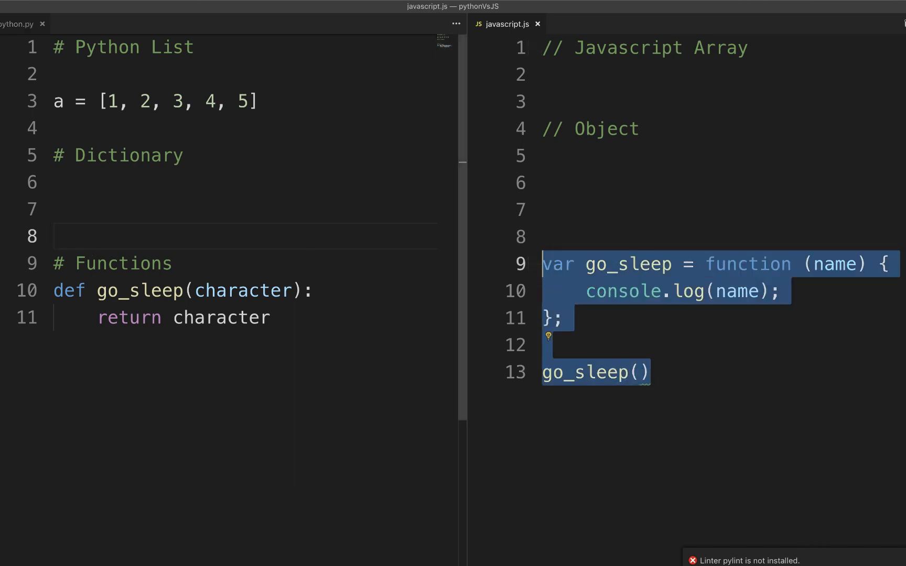
{"action": "type", "text": "class C"}
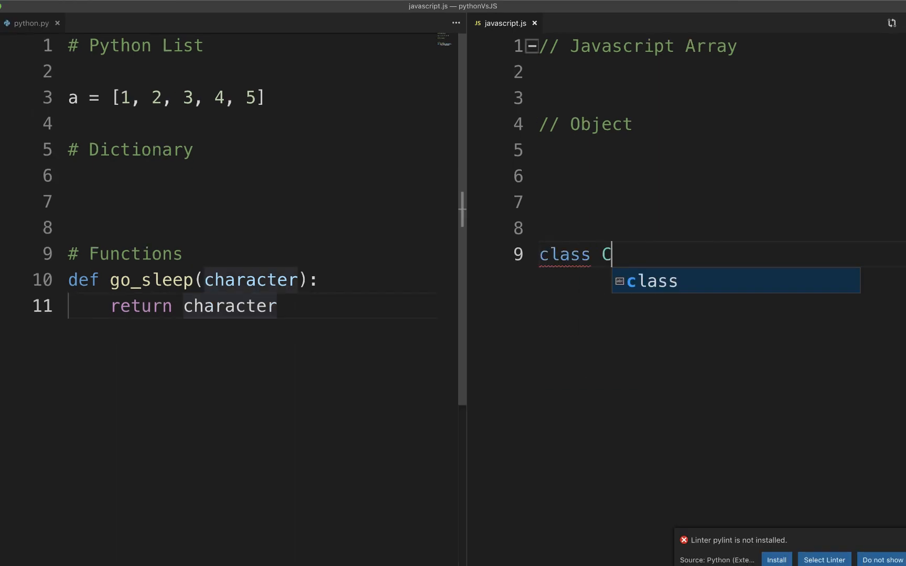
{"action": "type", "text": "ar"}
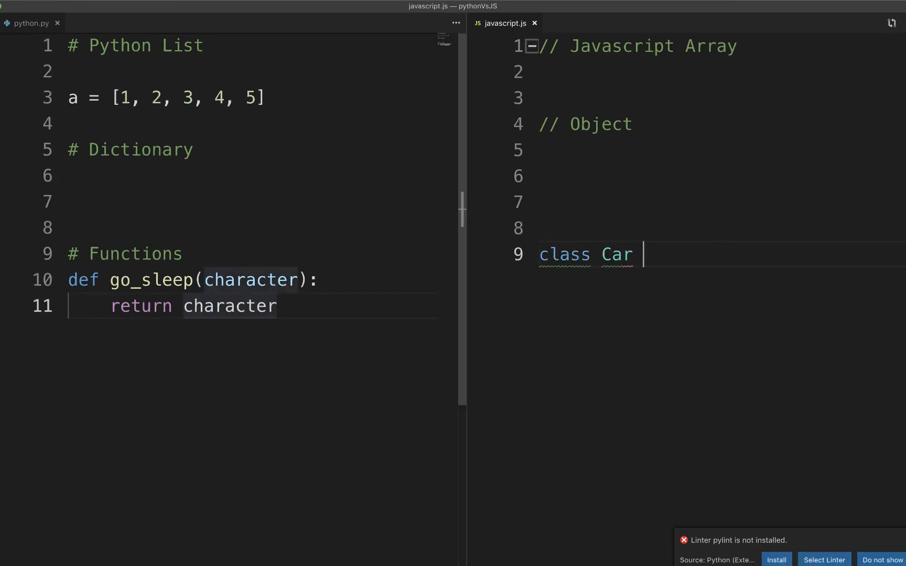
{"action": "type", "text": "{"}
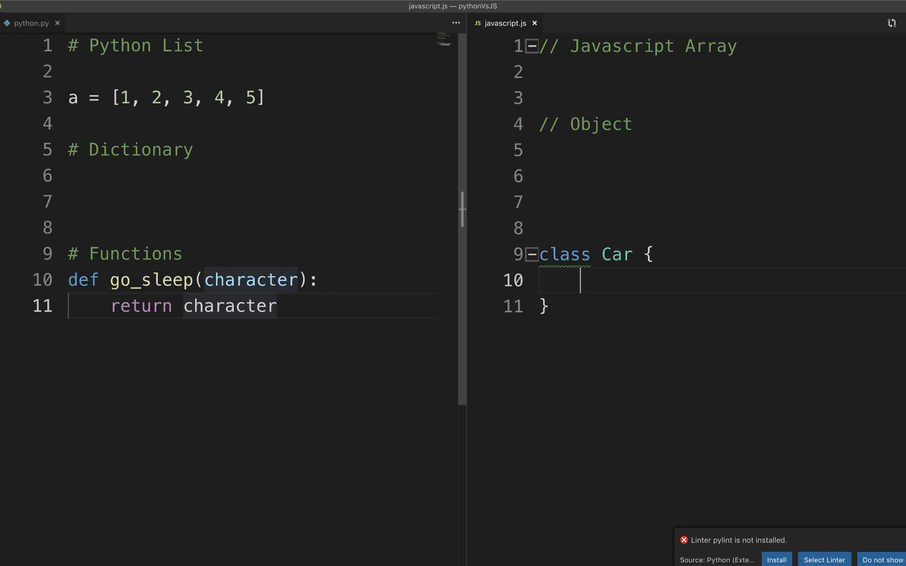
{"action": "type", "text": "constructor"}
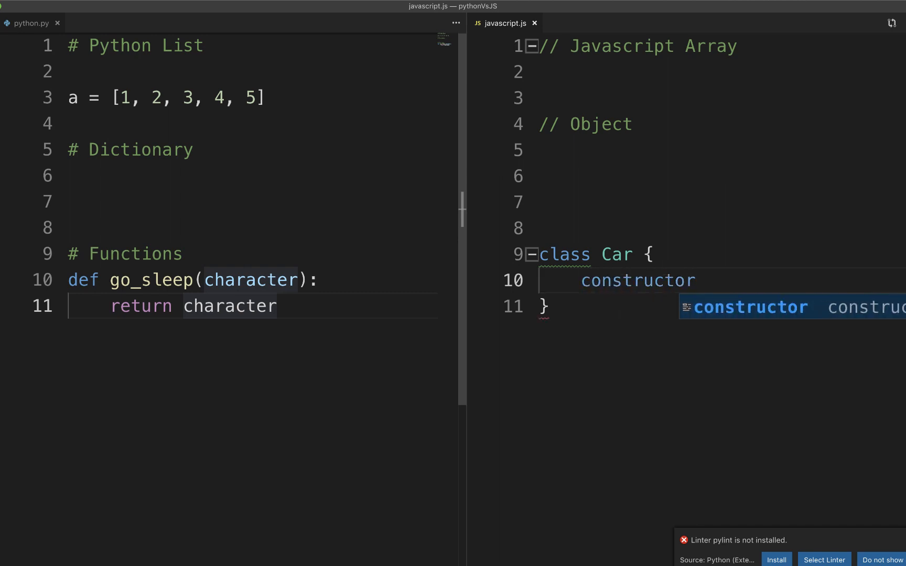
{"action": "type", "text": "(brand, type)"}
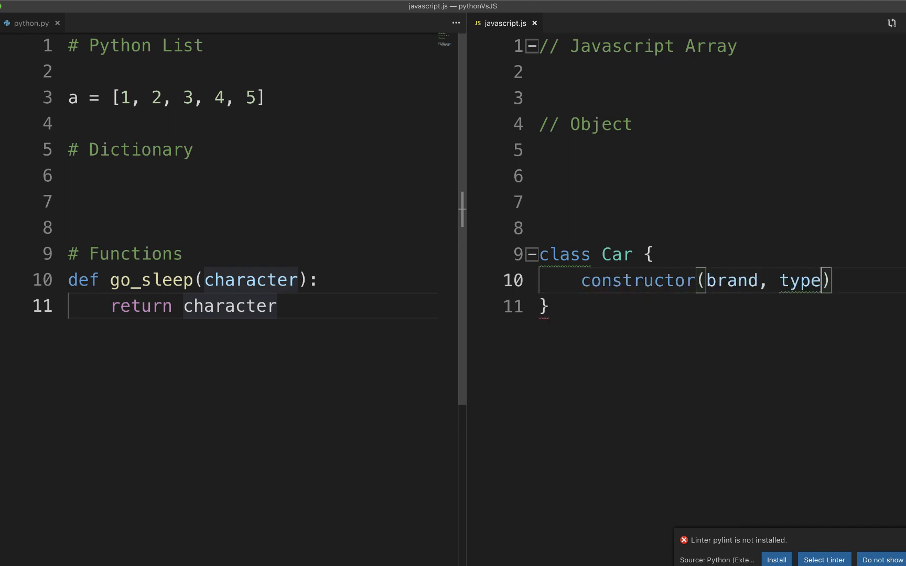
{"action": "type", "text": "{"}
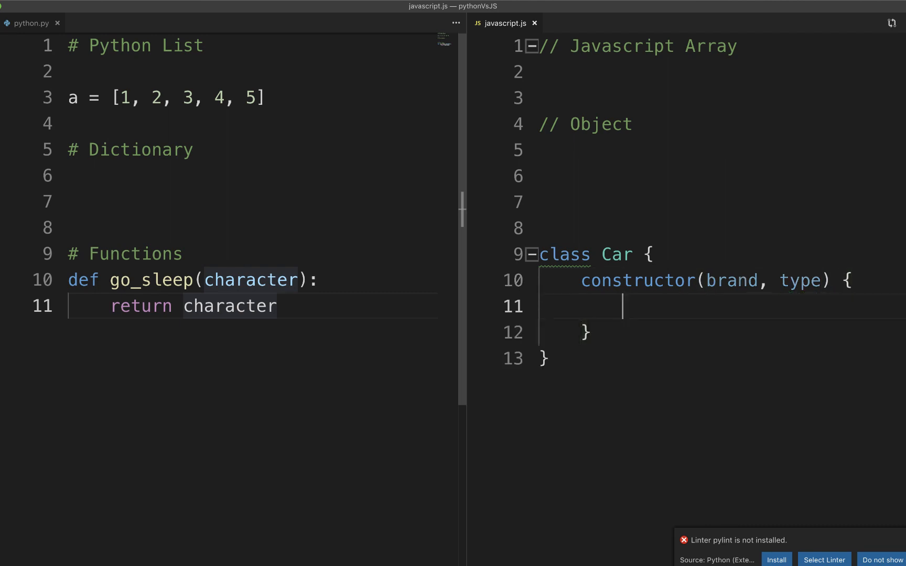
{"action": "type", "text": "this"}
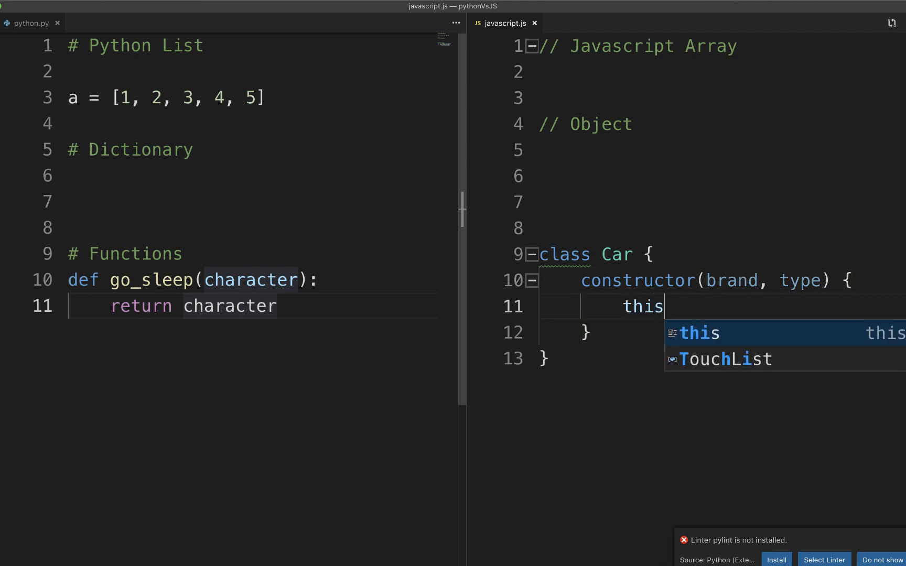
{"action": "type", "text": ".brand ="}
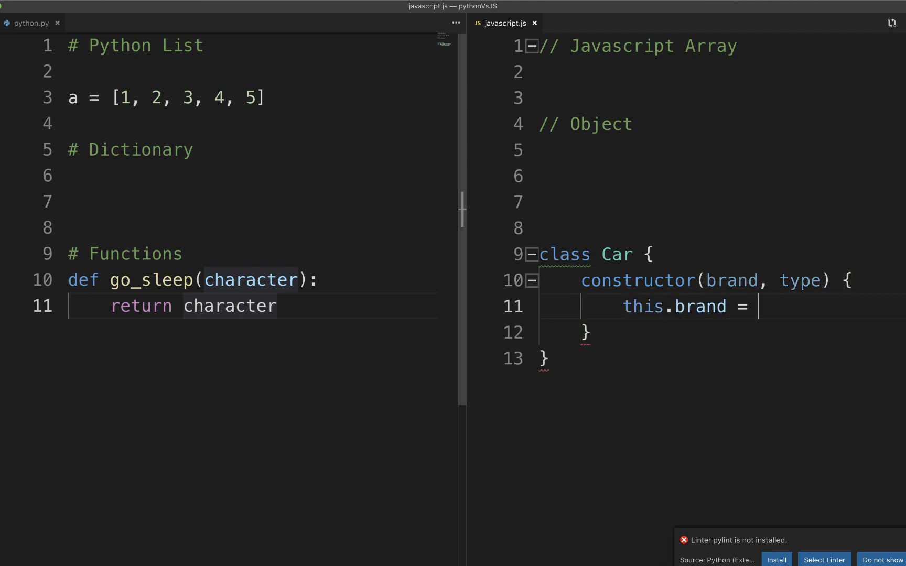
{"action": "type", "text": "brand;"}
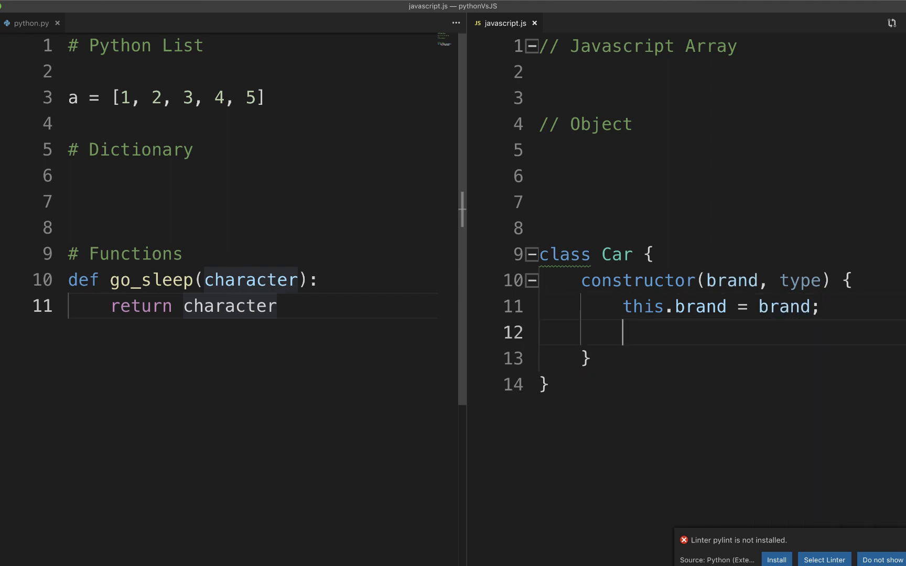
{"action": "type", "text": "this.type = type;"}
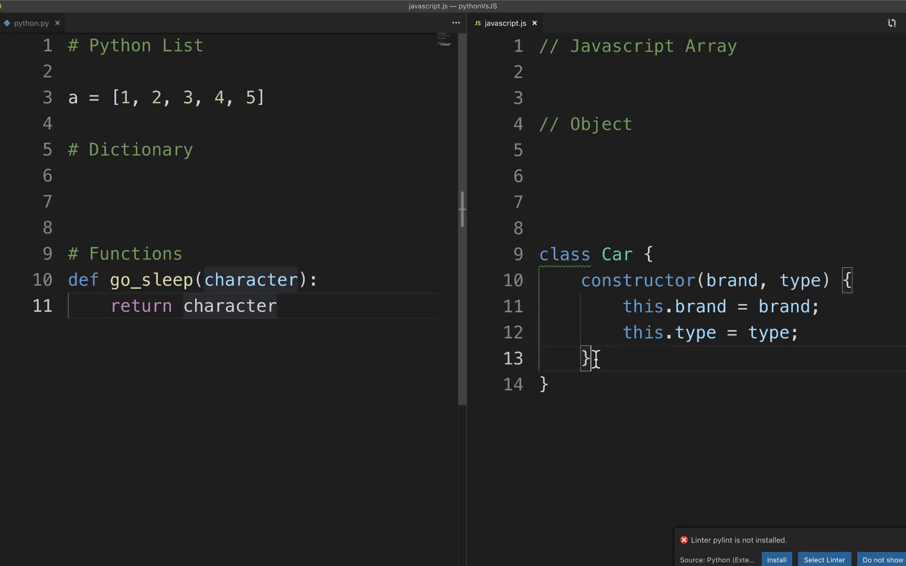
Add a scream method returning a `Car brand is ${this...}` template string
{"action": "key", "text": "Enter"}
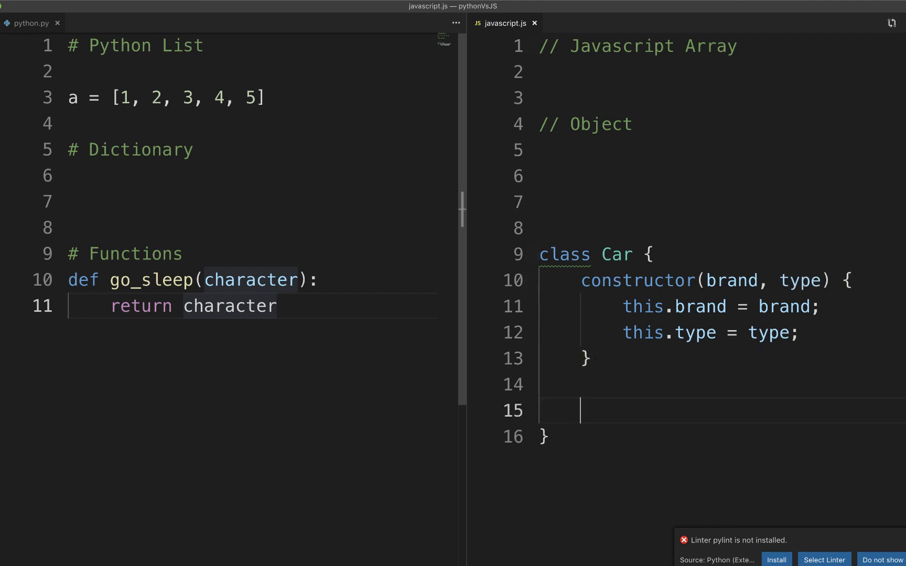
{"action": "type", "text": "scream"}
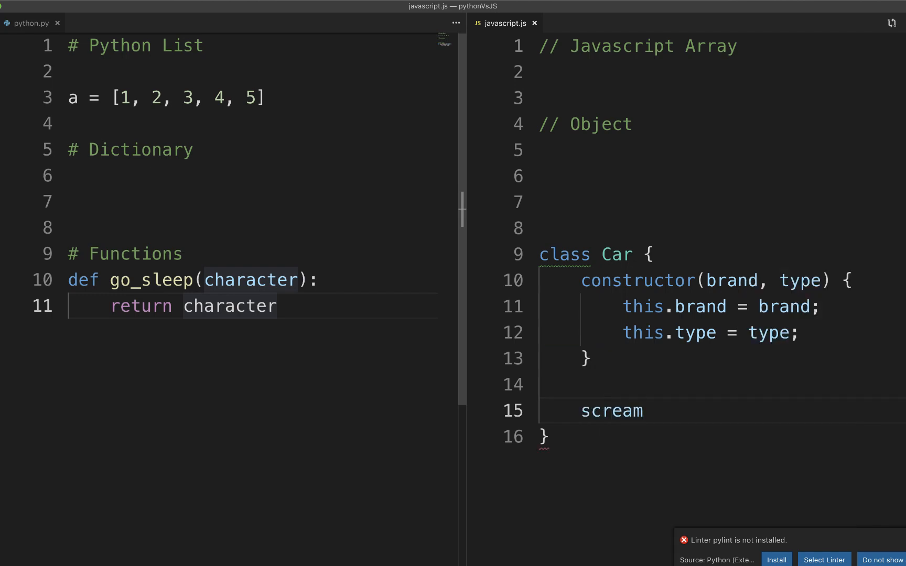
{"action": "type", "text": "() {}"}
{"action": "type", "text": "return"}
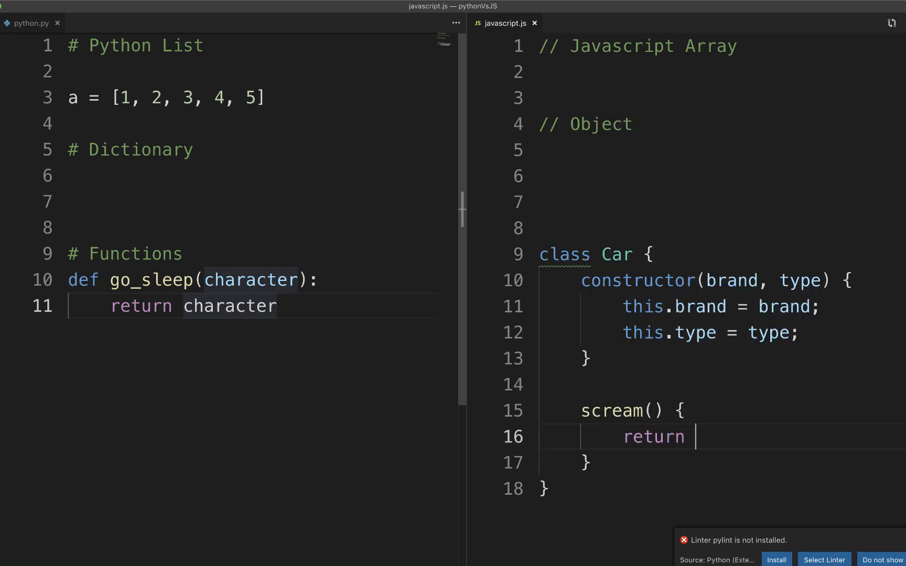
{"action": "type", "text": "`Car`"}
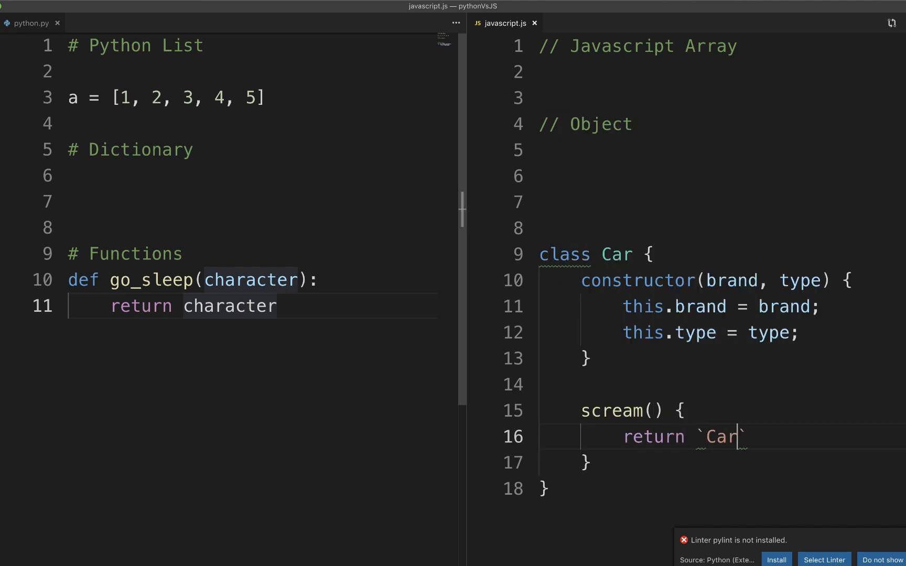
{"action": "type", "text": "brand"}
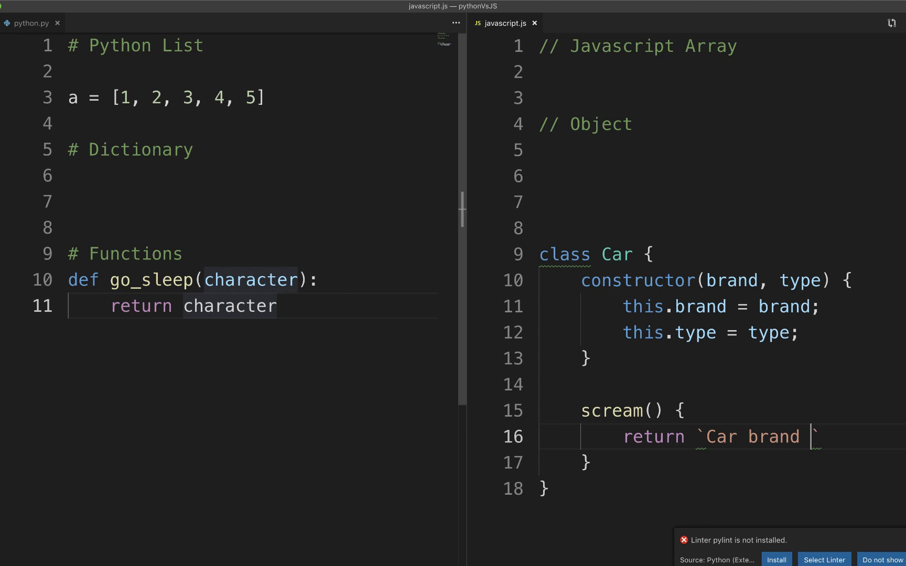
{"action": "type", "text": "is ${"}
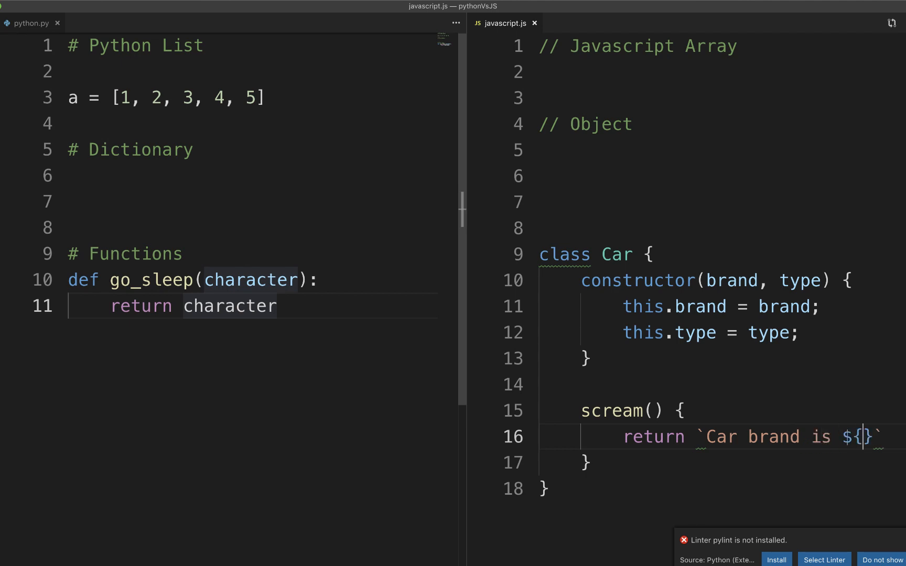
{"action": "type", "text": "this."}
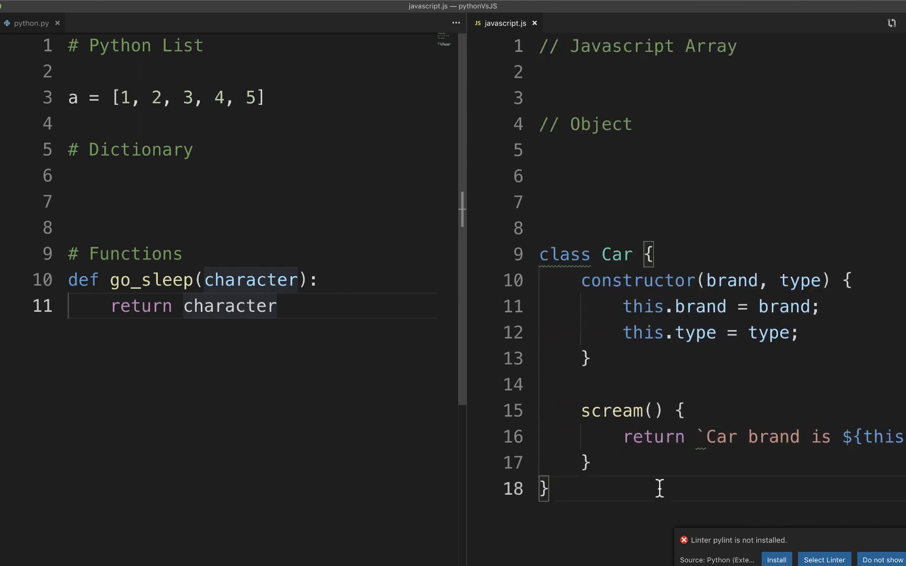
Create car as new Car('Tesla', 'Electric') and log car.scream()
{"action": "key", "text": "Enter"}
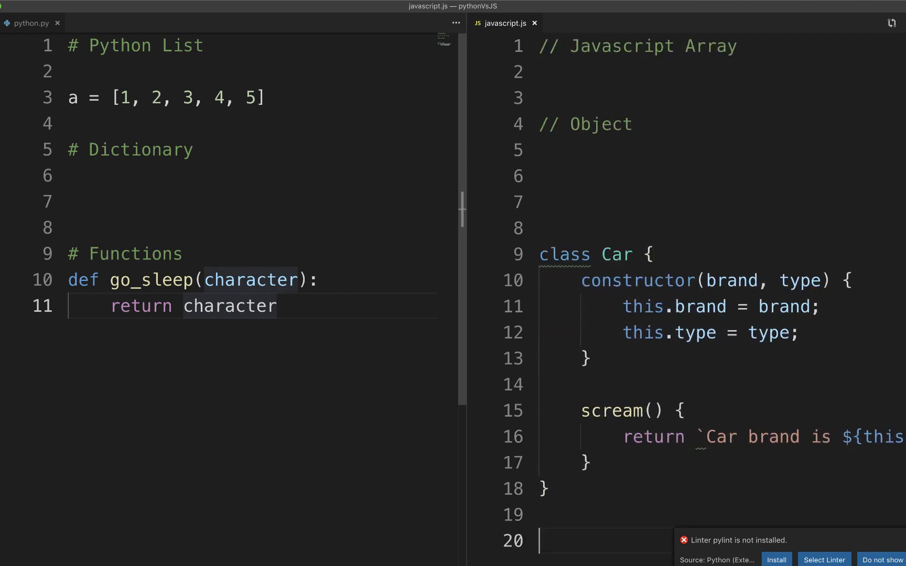
{"action": "type", "text": "let car ="}
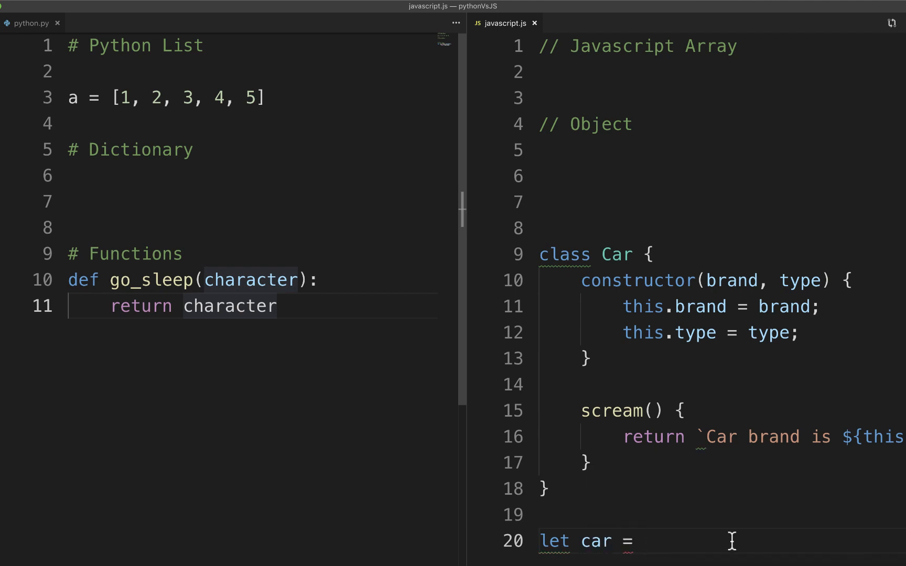
{"action": "type", "text": "new Car('Tesla"}
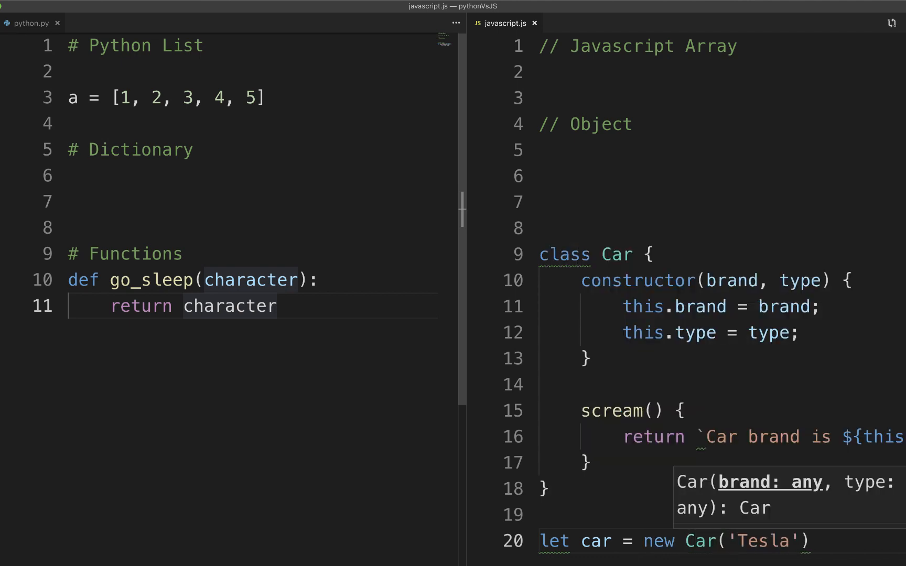
{"action": "type", "text": ", 'Electric"}
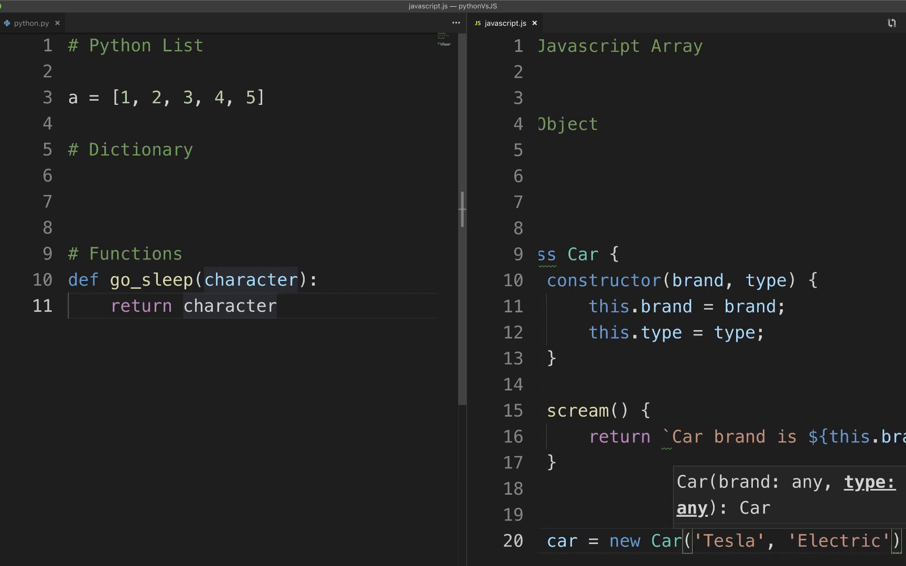
{"action": "type", "text": "console.log(car.scream("}
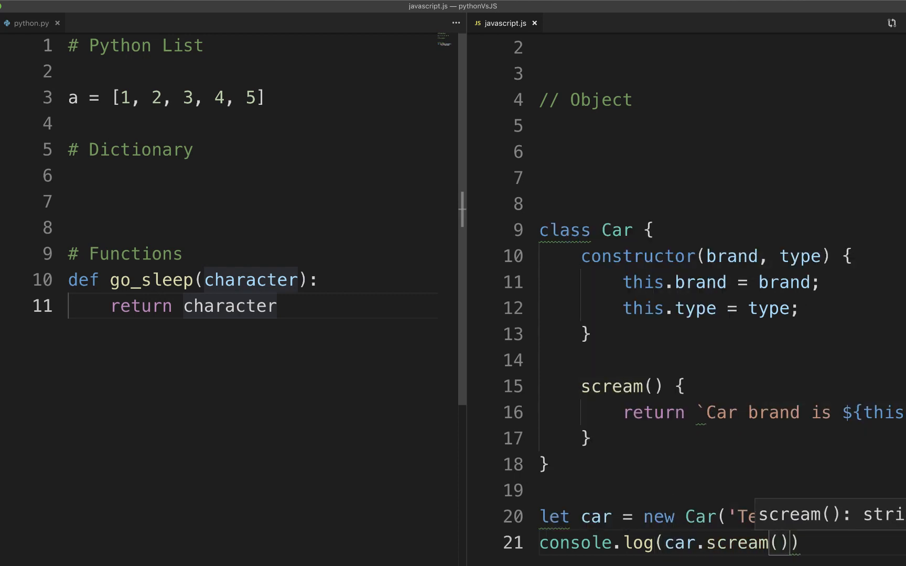
{"action": "key", "text": "Cmd+Tab"}
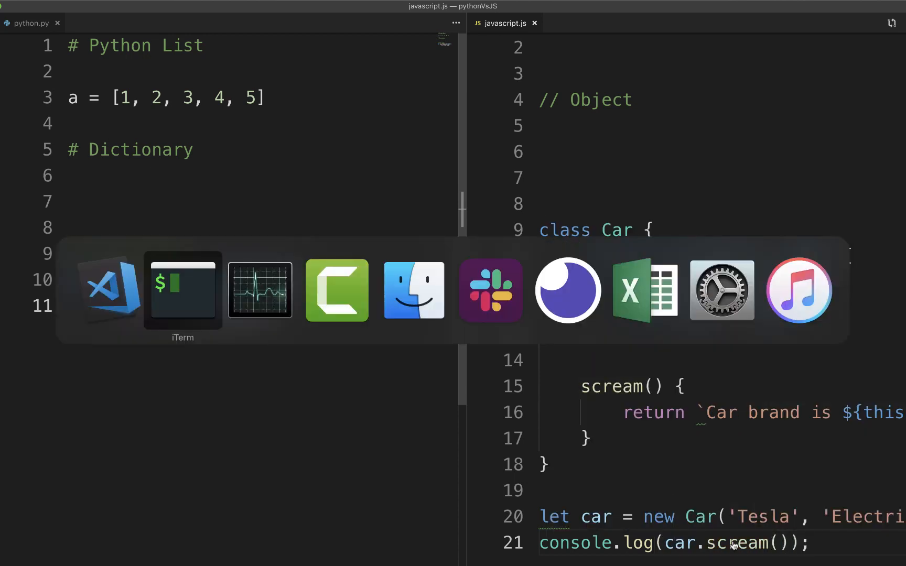
Run node javascript.js in iTerm, printing "Car brand is Tesla and type is Electric"
{"action": "left_click", "coordinate": [182, 289]}
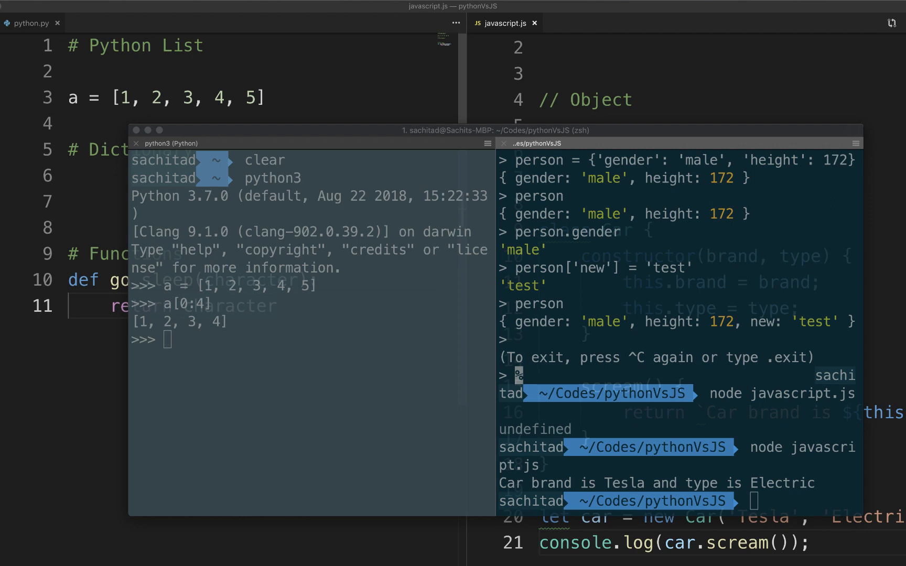
{"action": "mouse_move", "coordinate": [637, 335]}
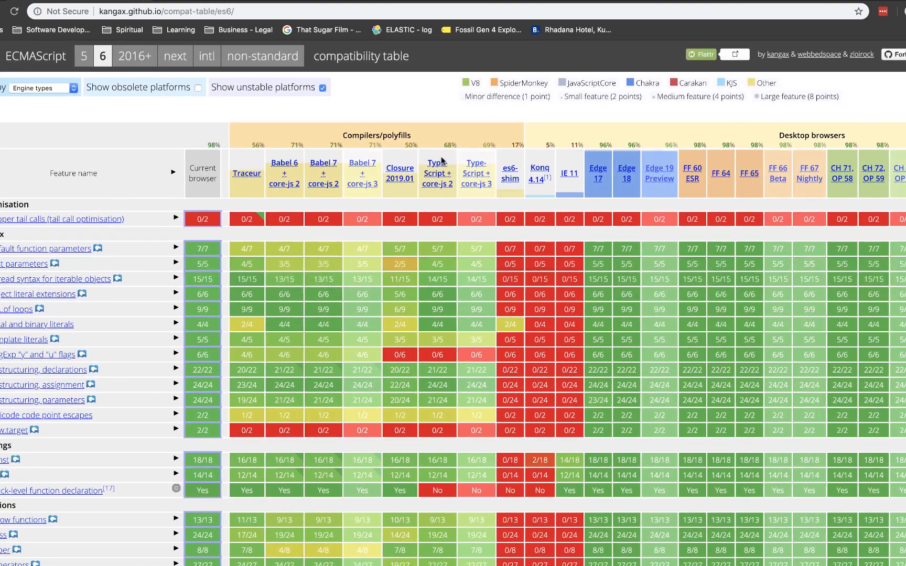
Scroll the ES6 compatibility table right through the browser and runtime columns
{"action": "scroll", "scroll_direction": "right", "scroll_amount": 3}
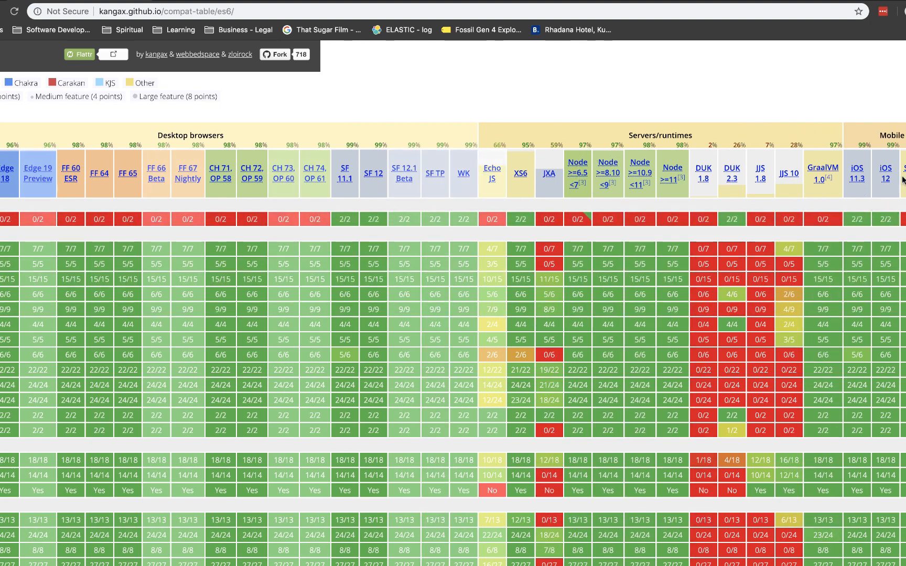
{"action": "mouse_move", "coordinate": [864, 189]}
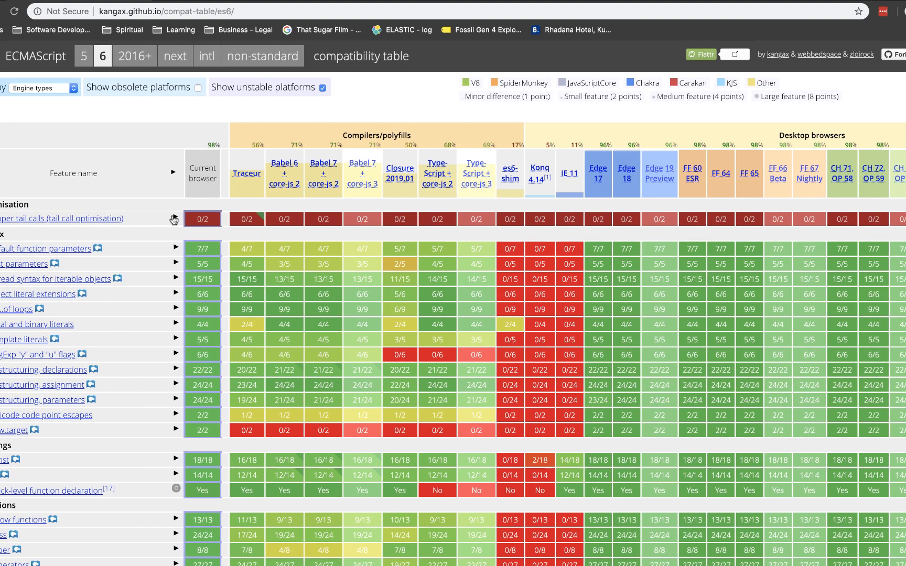
{"action": "mouse_move", "coordinate": [125, 222]}
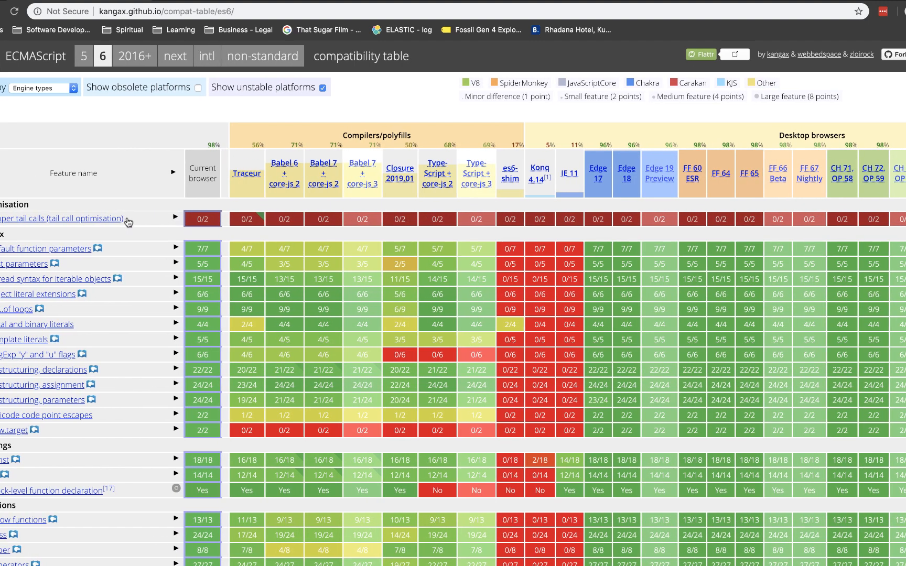